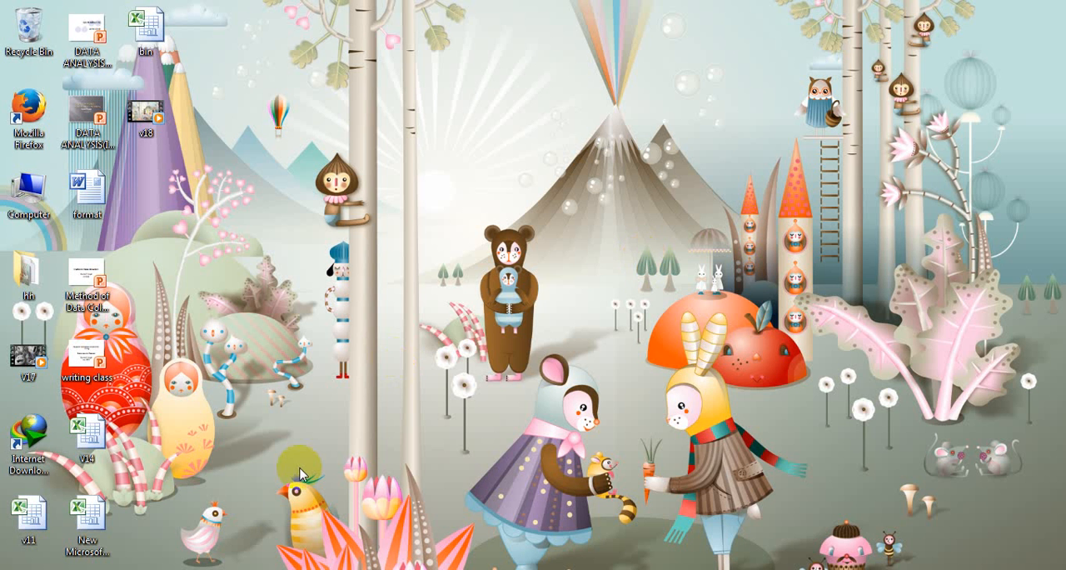
- Open the workbook containing the histogram and ogive charts
{"action": "double_click", "coordinate": [32, 515]}
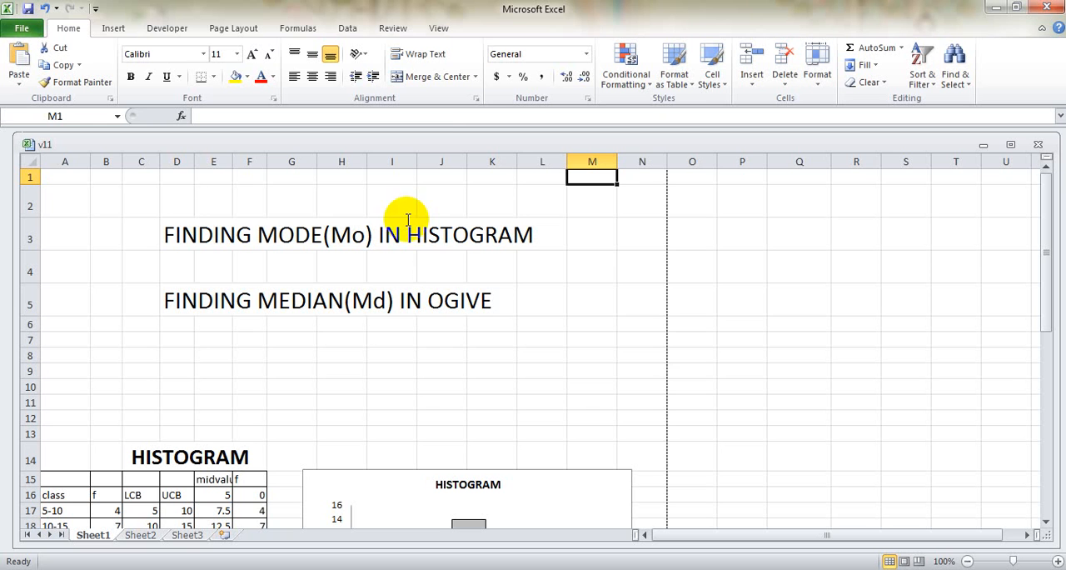
{"action": "mouse_move", "coordinate": [425, 267]}
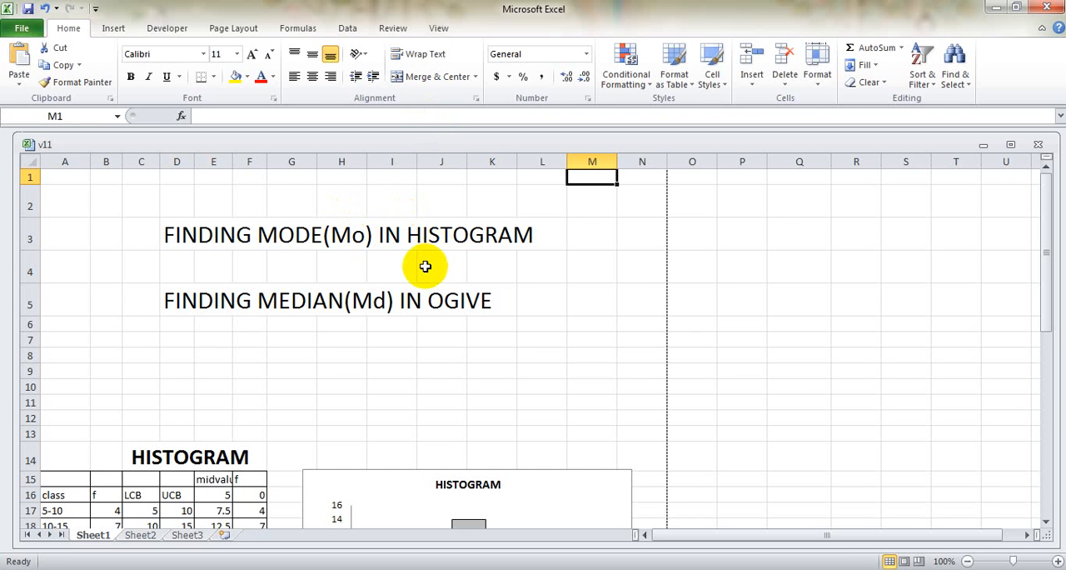
{"action": "mouse_move", "coordinate": [158, 53]}
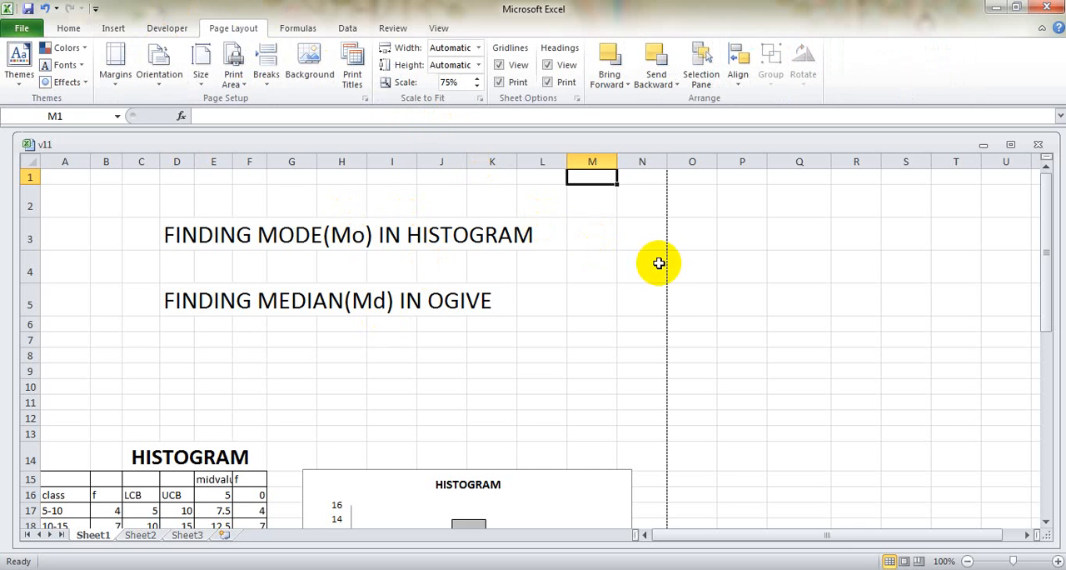
{"action": "mouse_move", "coordinate": [666, 270]}
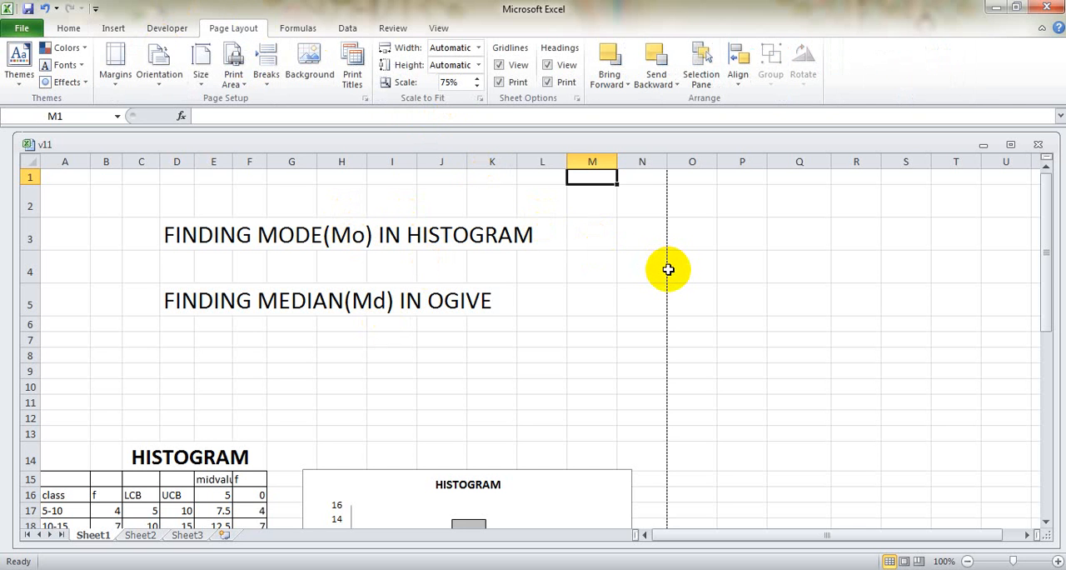
{"action": "mouse_move", "coordinate": [456, 82]}
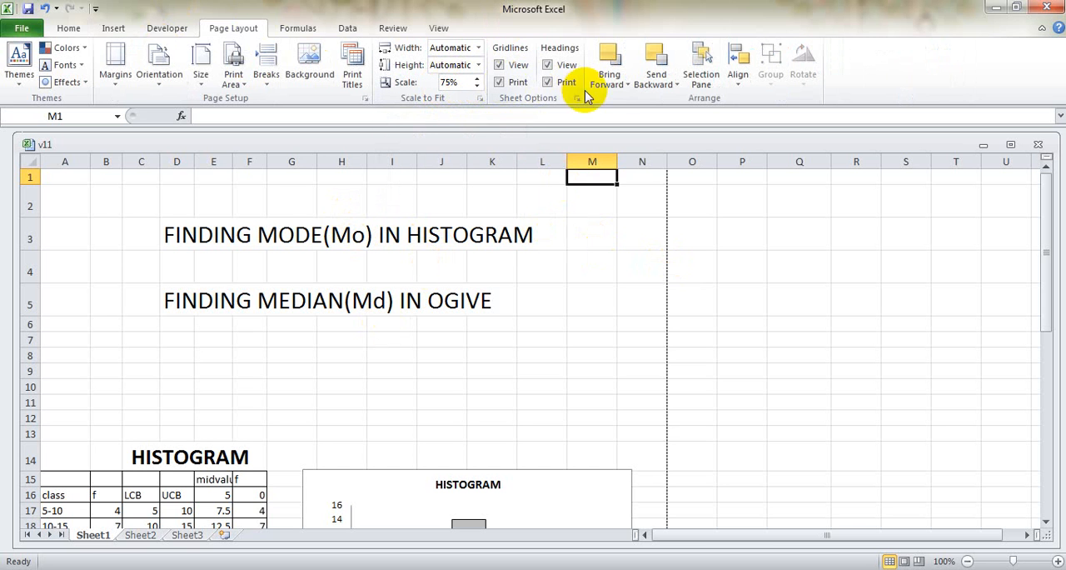
{"action": "mouse_move", "coordinate": [553, 407]}
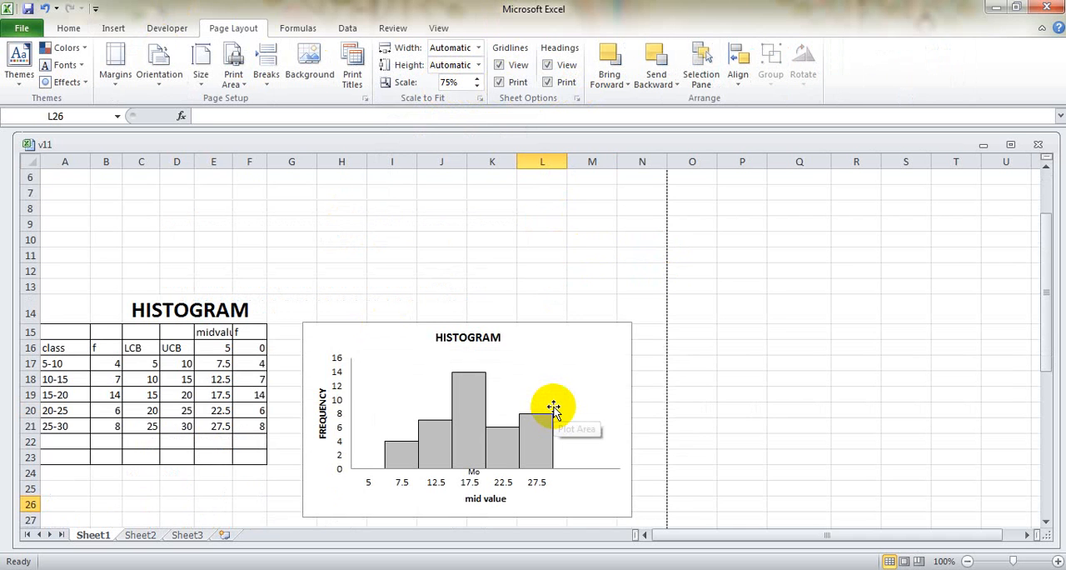
- Review the ogive below, then select the histogram chart's plot area for annotation
{"action": "scroll", "scroll_direction": "down", "scroll_amount": 3}
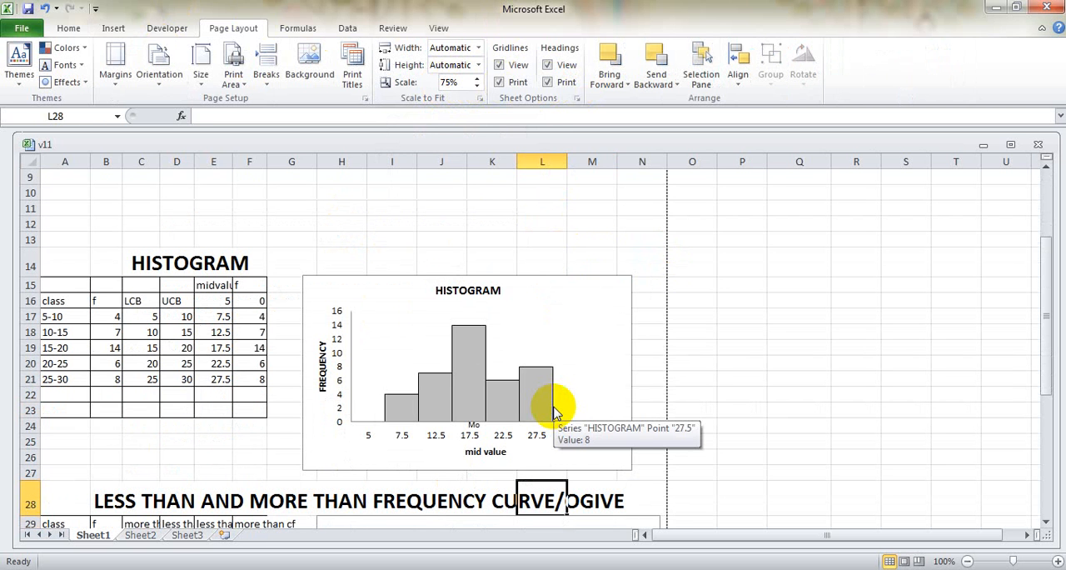
{"action": "scroll", "scroll_direction": "down", "scroll_amount": 3}
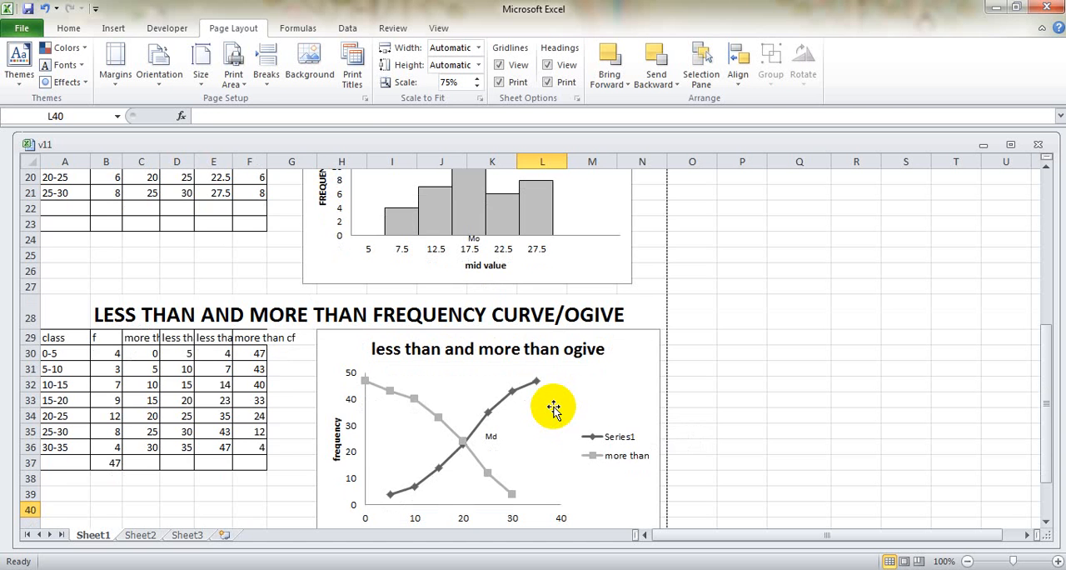
{"action": "scroll", "scroll_direction": "up", "scroll_amount": 3}
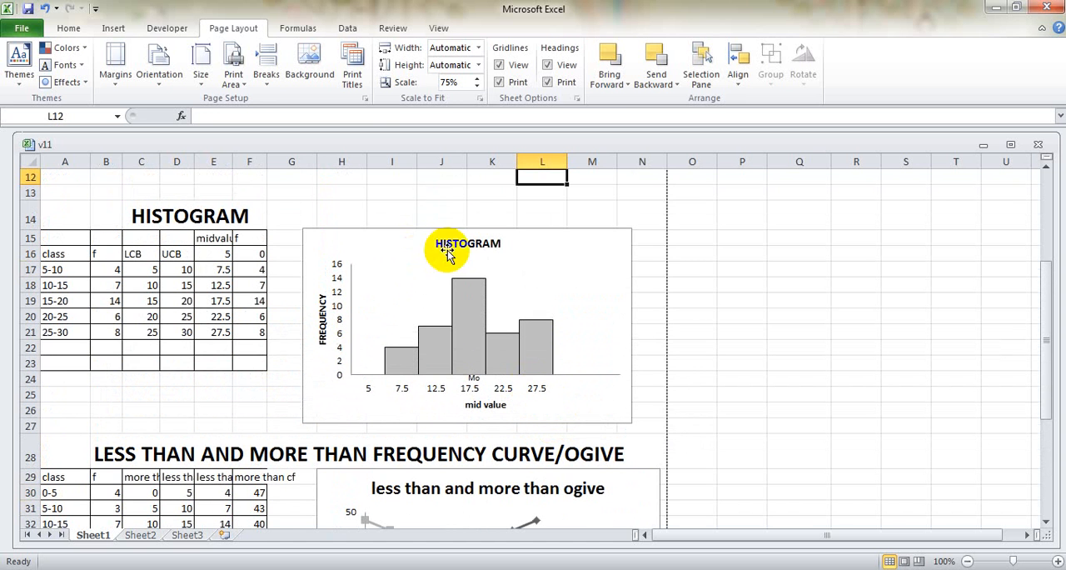
{"action": "mouse_move", "coordinate": [366, 242]}
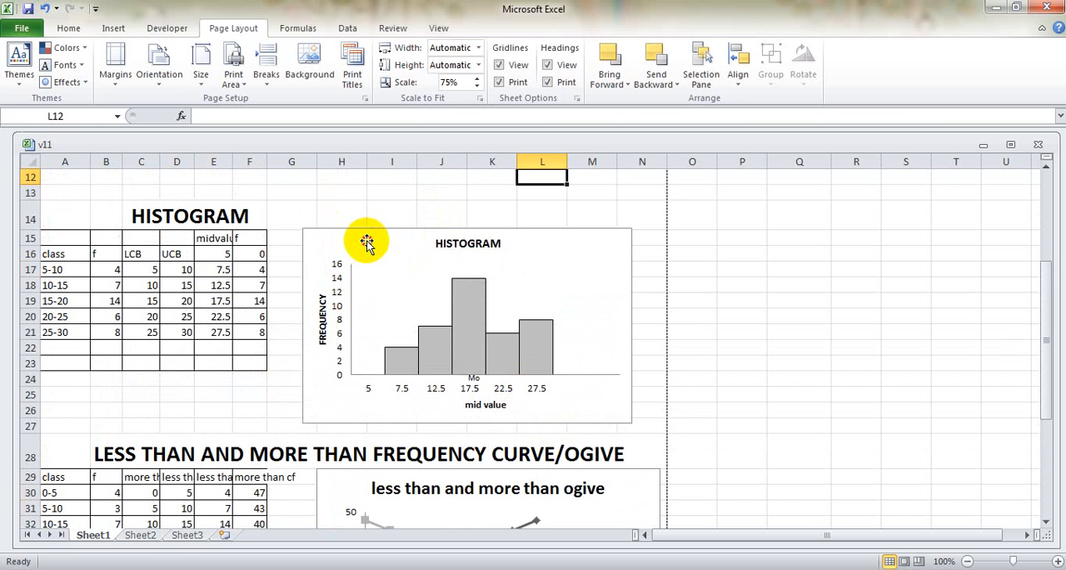
{"action": "left_click", "coordinate": [374, 241]}
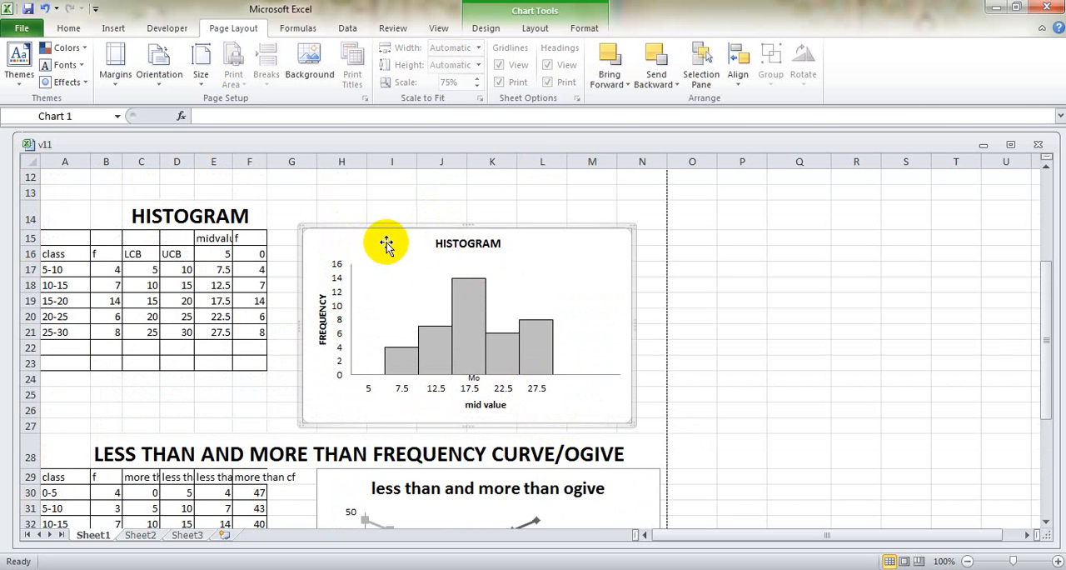
{"action": "mouse_move", "coordinate": [598, 308]}
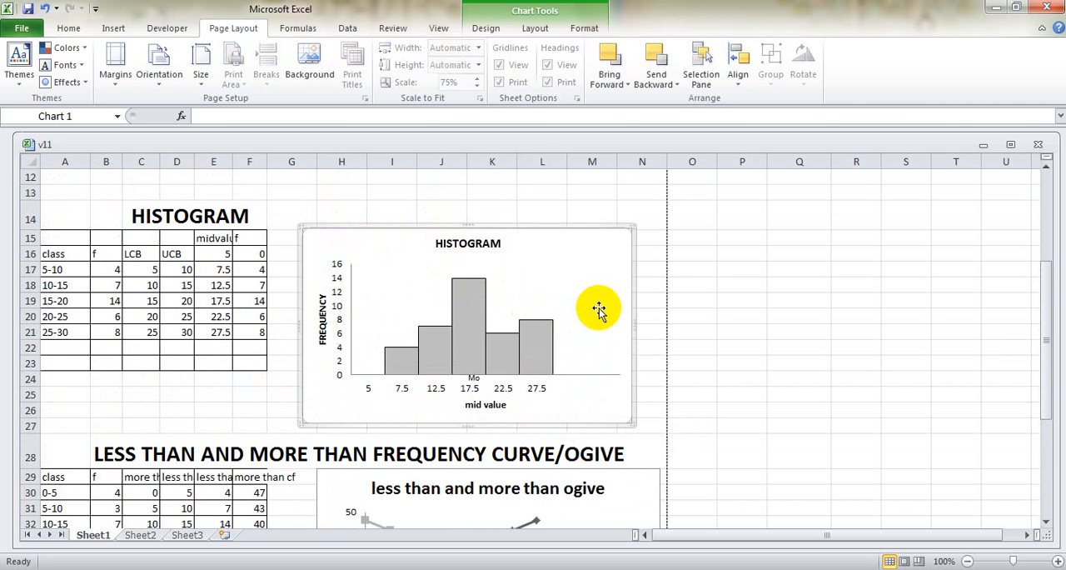
{"action": "mouse_move", "coordinate": [601, 426]}
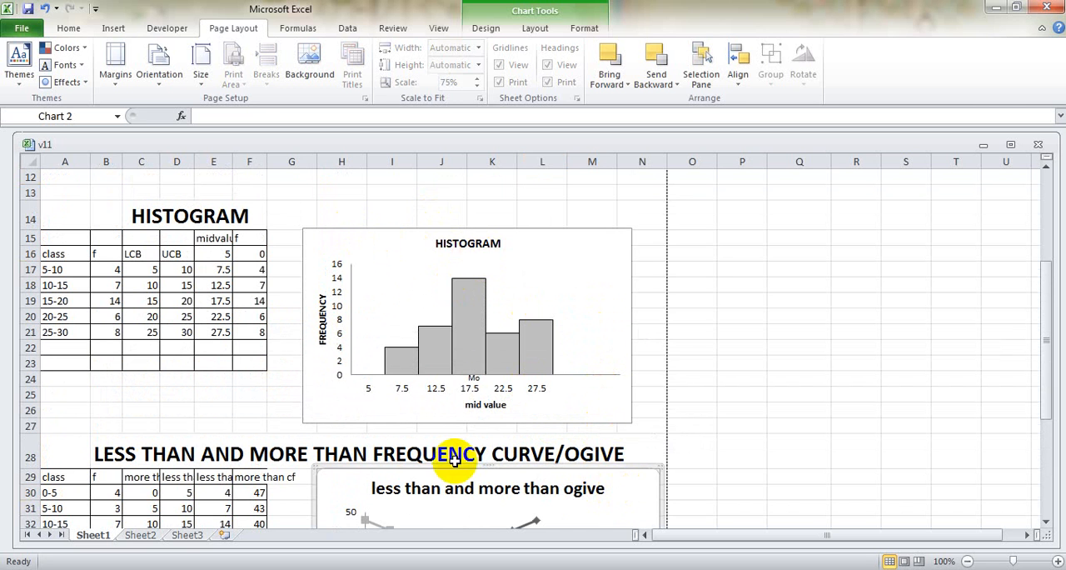
{"action": "mouse_move", "coordinate": [619, 490]}
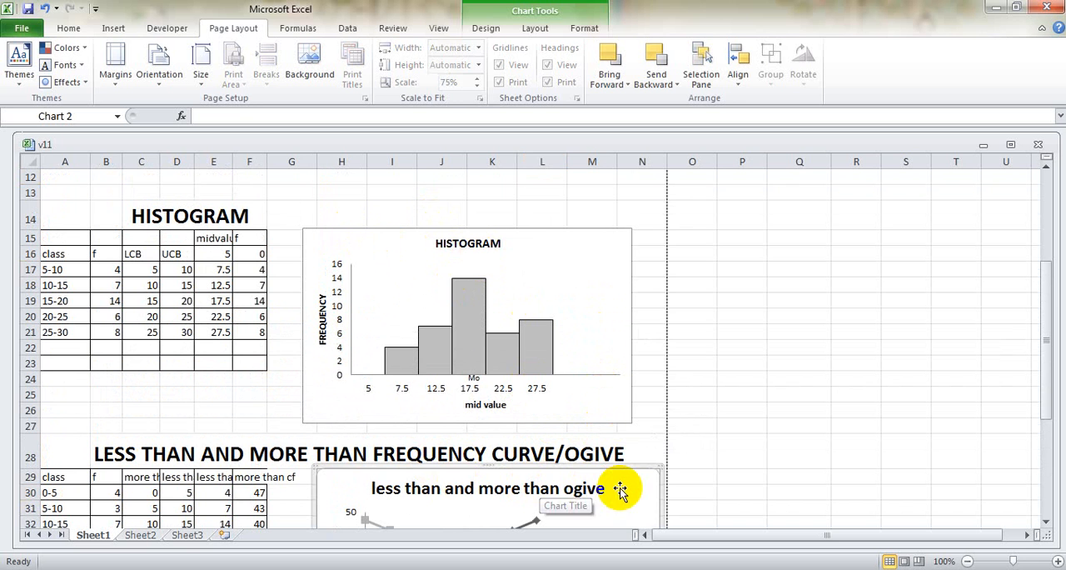
{"action": "mouse_move", "coordinate": [429, 241]}
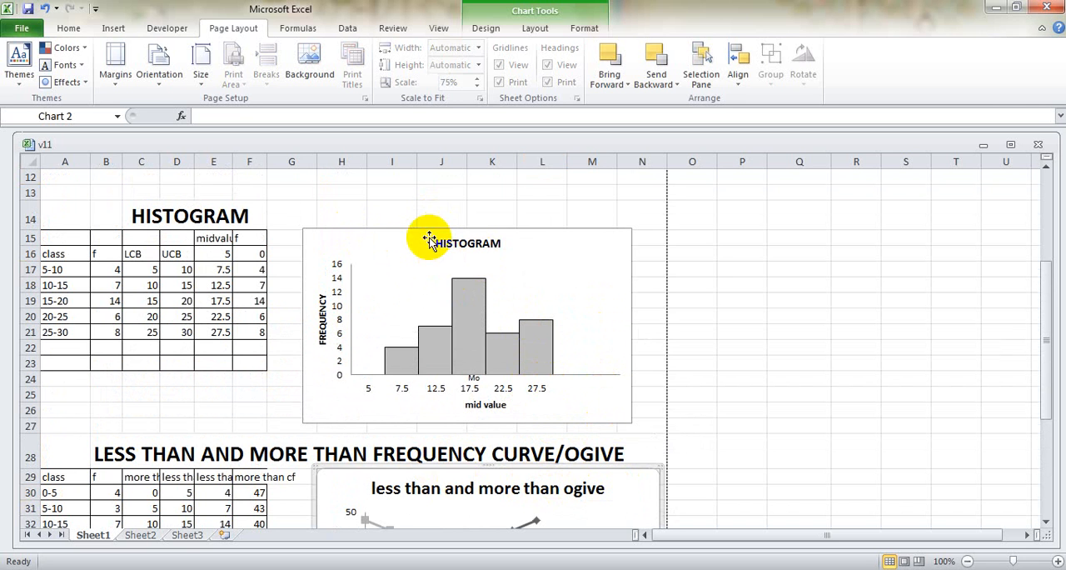
{"action": "left_click", "coordinate": [516, 303]}
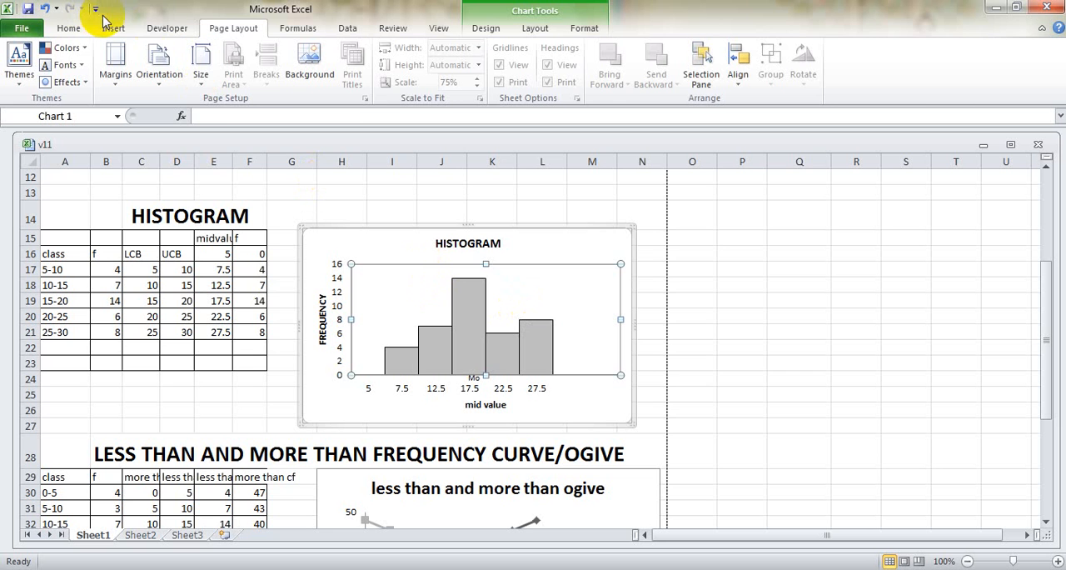
- Draw a Line shape from the tallest bar's top-left corner to the next bar's top
{"action": "left_click", "coordinate": [113, 27]}
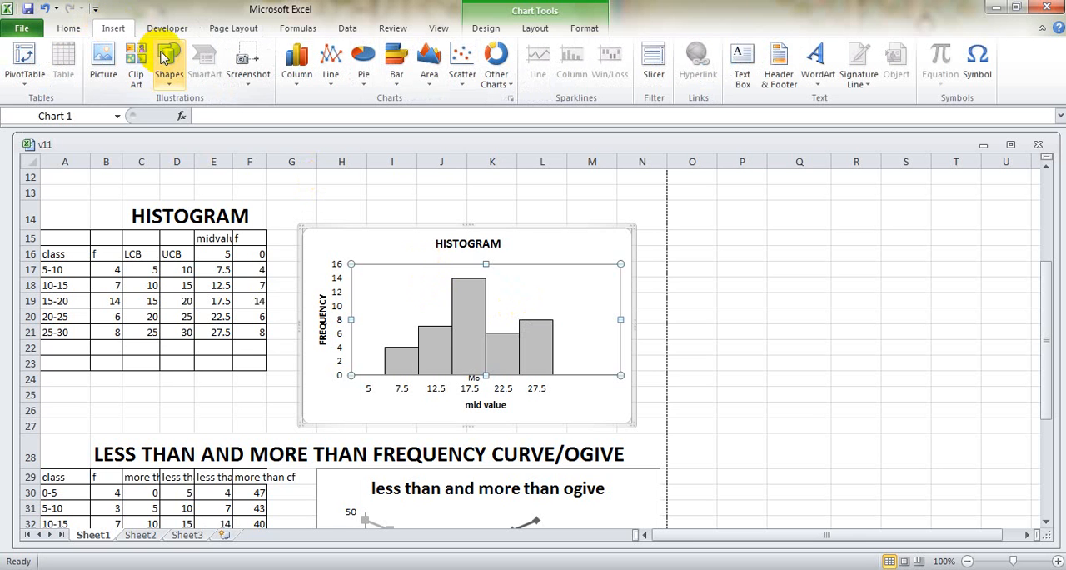
{"action": "left_click", "coordinate": [169, 63]}
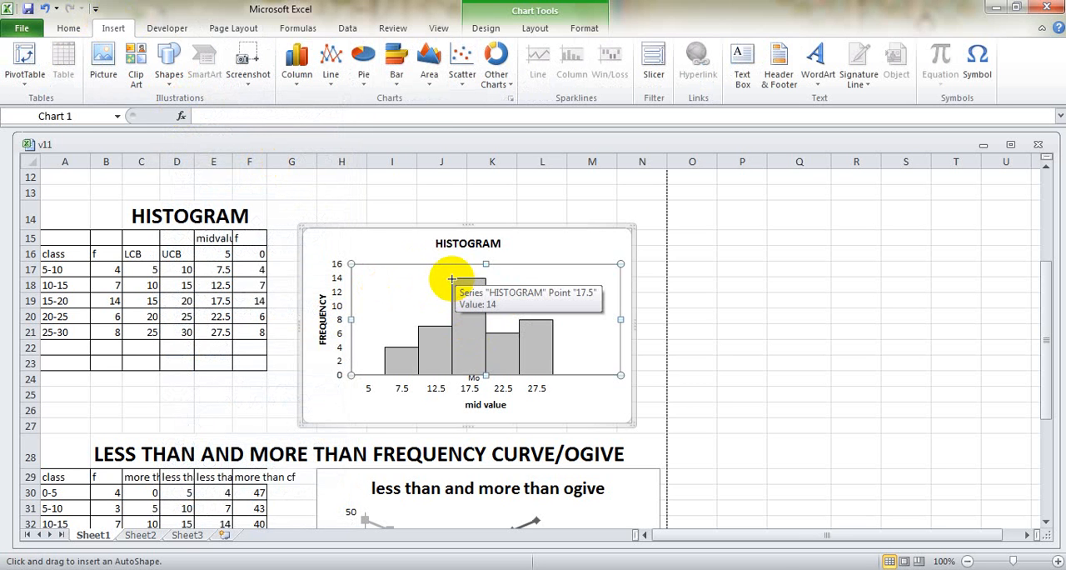
{"action": "mouse_move", "coordinate": [456, 286]}
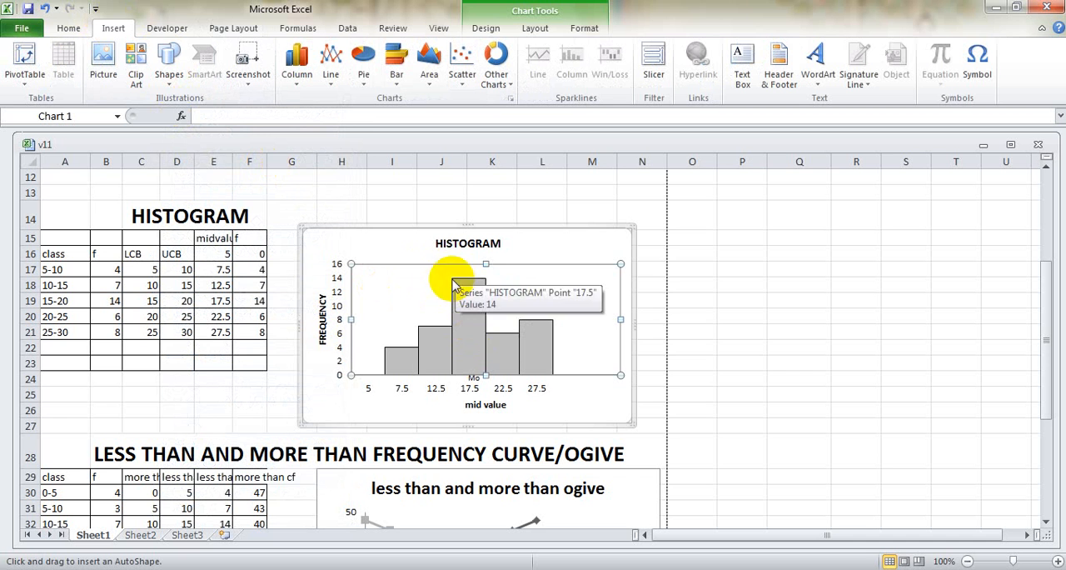
{"action": "mouse_move", "coordinate": [447, 324]}
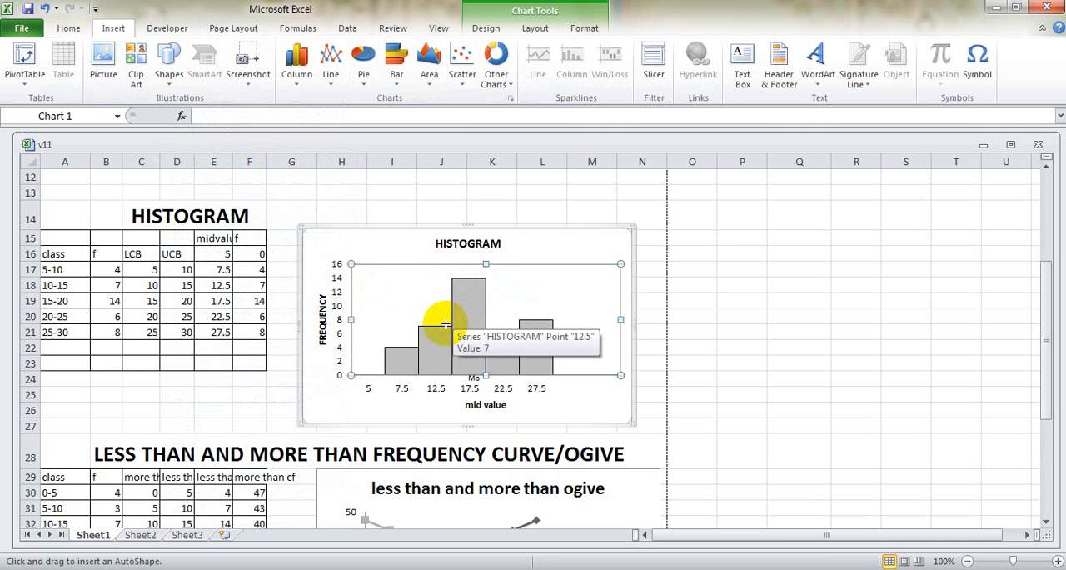
{"action": "mouse_move", "coordinate": [480, 280]}
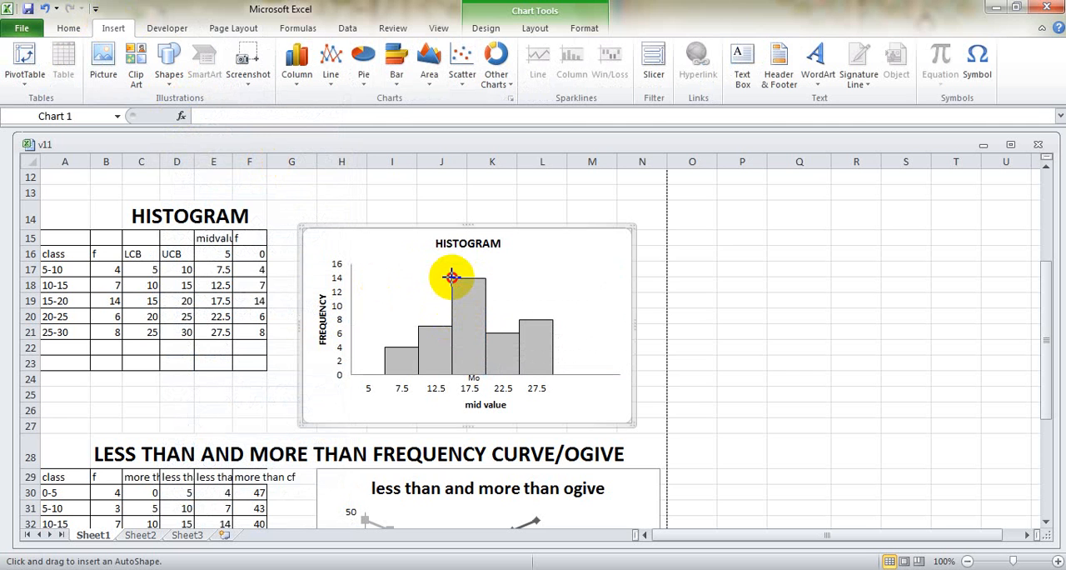
{"action": "mouse_move", "coordinate": [483, 323]}
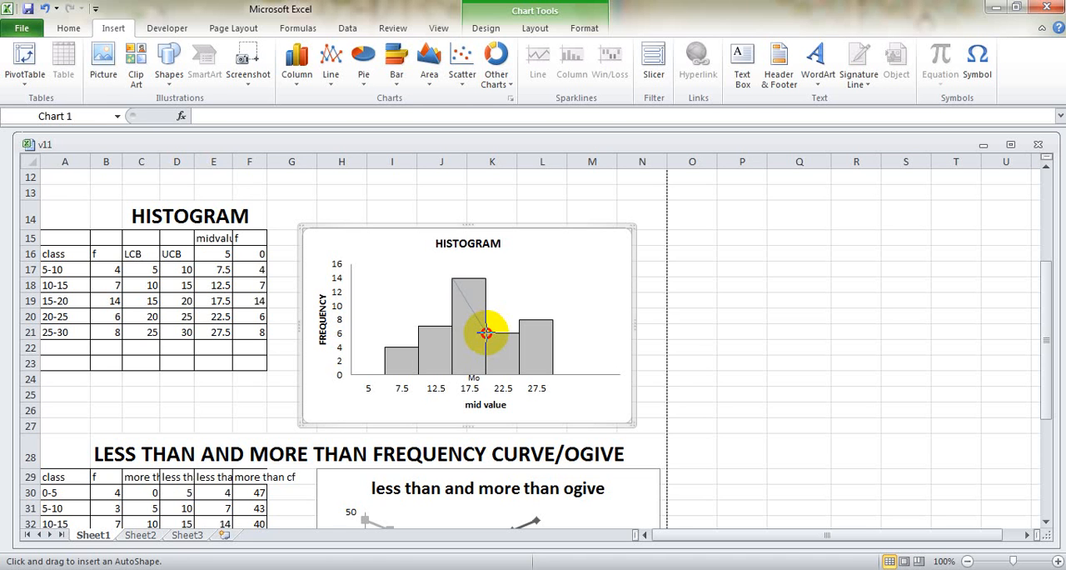
{"action": "mouse_move", "coordinate": [490, 340]}
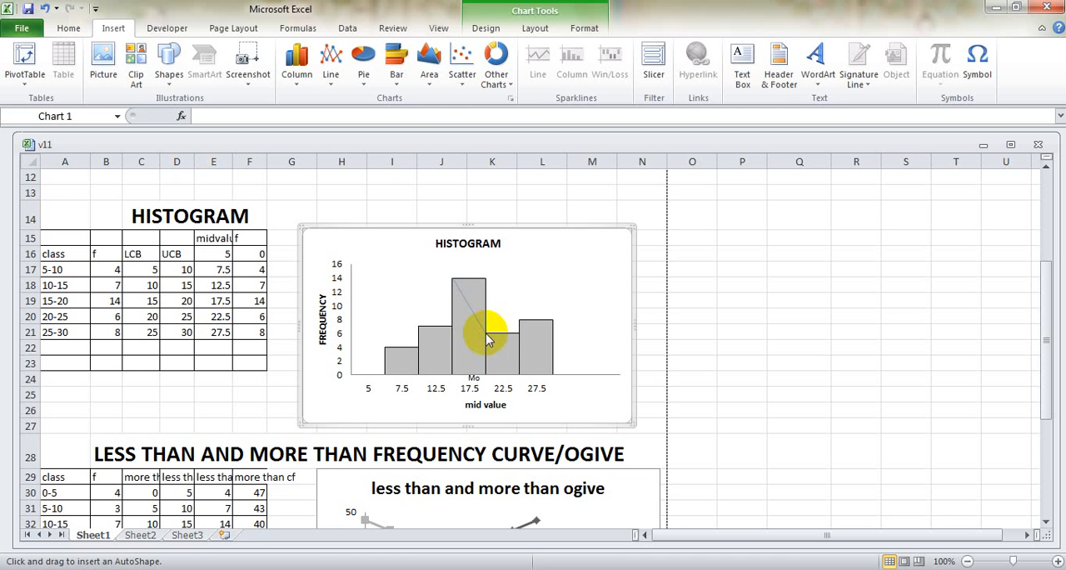
{"action": "left_click_drag", "start_coordinate": [450, 276], "coordinate": [484, 333]}
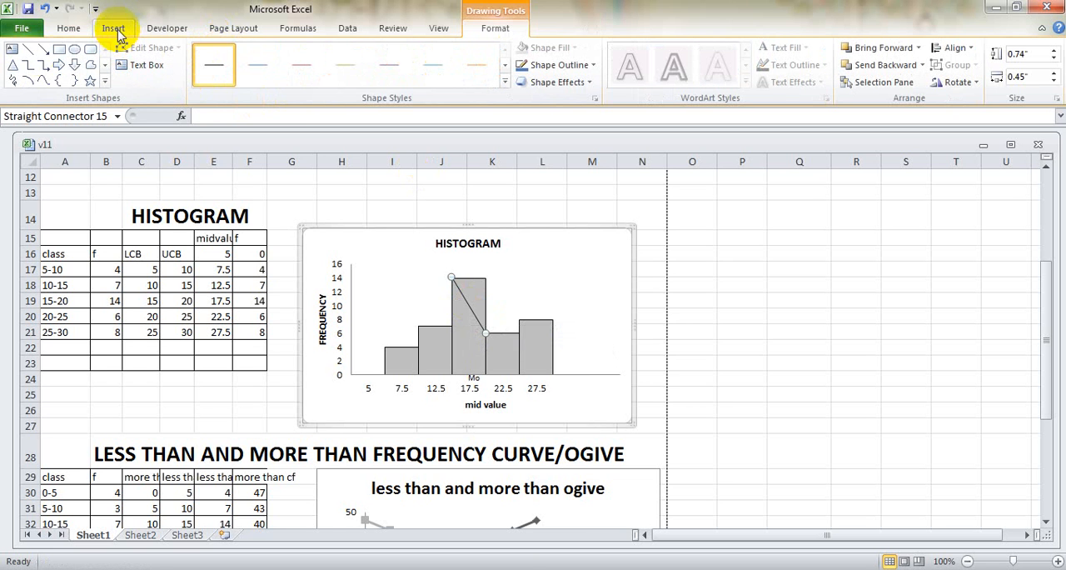
- Draw a second plain-style line crossing the first to form an X over the modal bar
{"action": "left_click", "coordinate": [25, 48]}
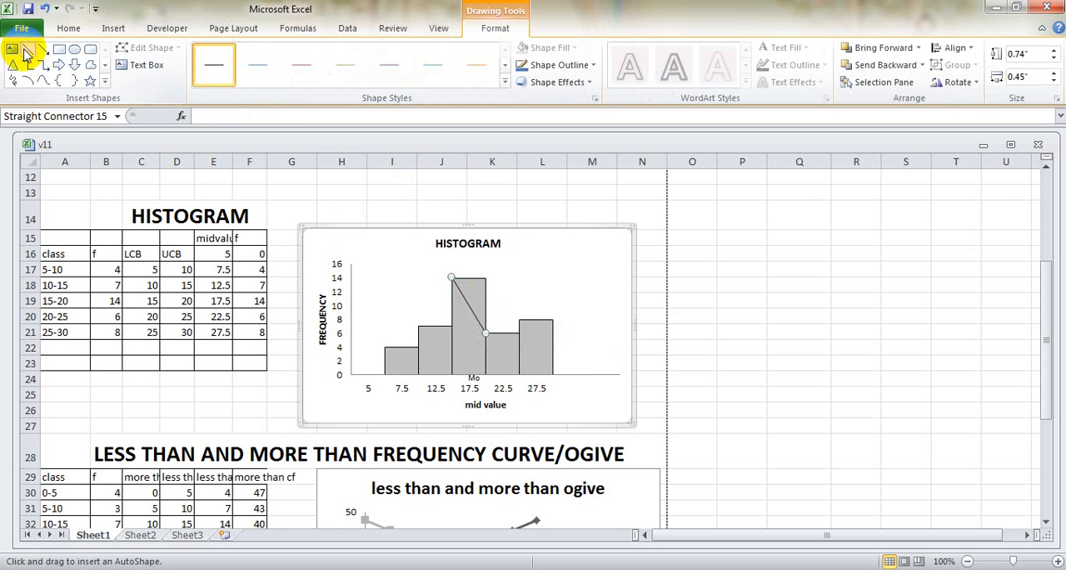
{"action": "mouse_move", "coordinate": [483, 280]}
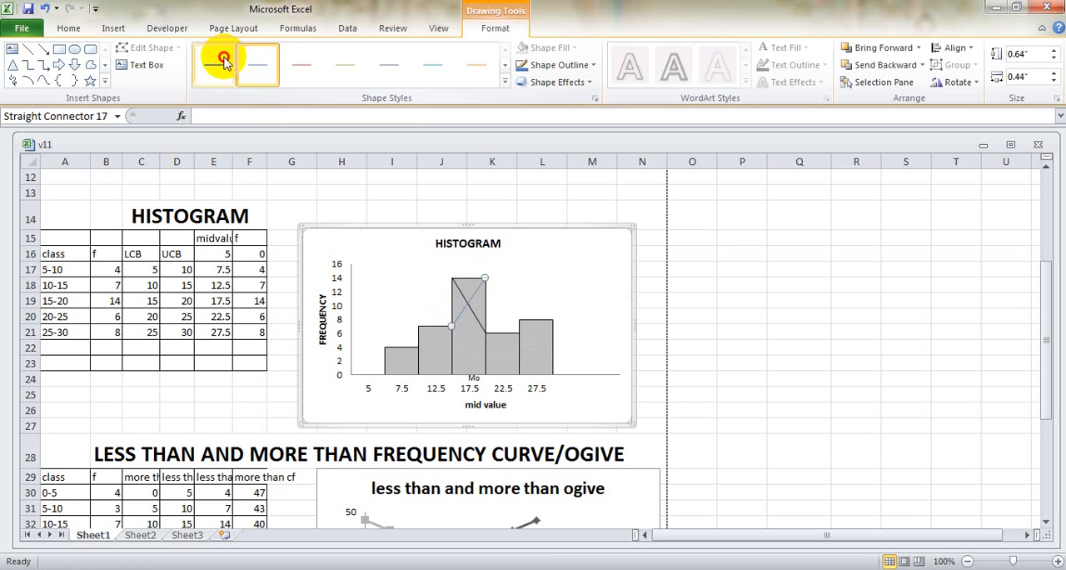
{"action": "left_click", "coordinate": [213, 65]}
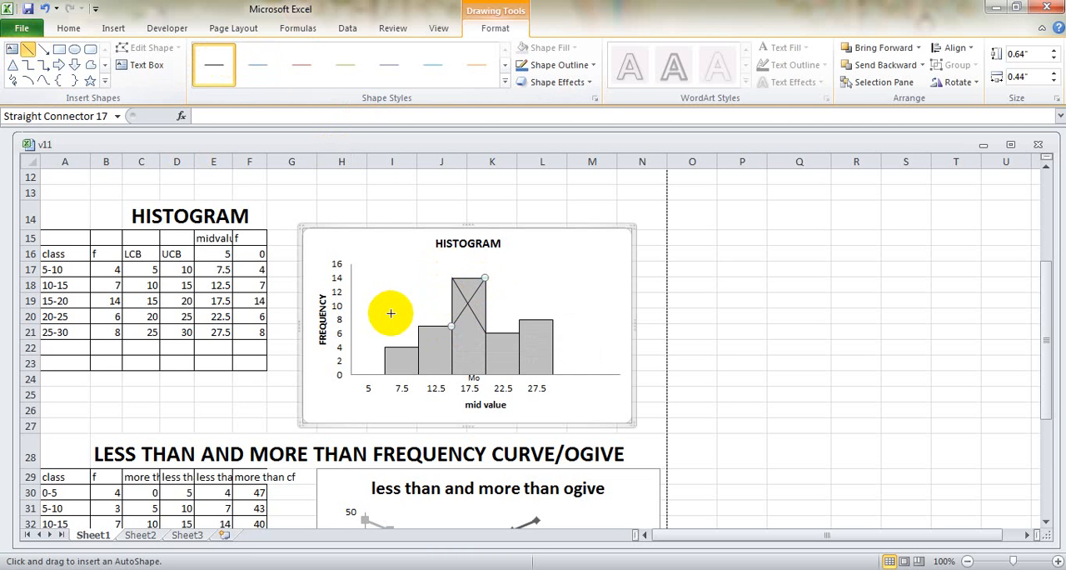
{"action": "mouse_move", "coordinate": [466, 303]}
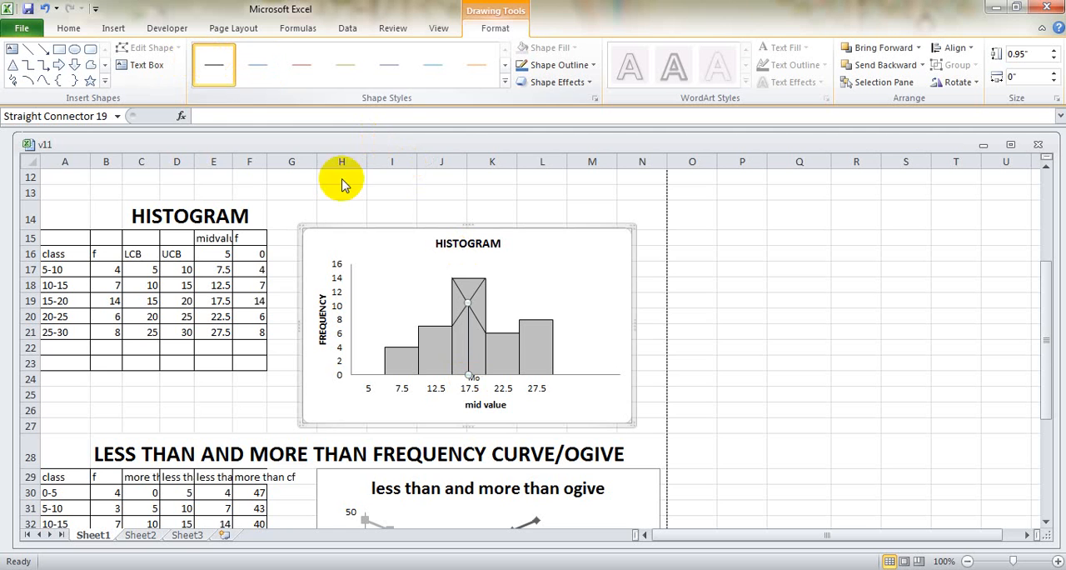
{"action": "mouse_move", "coordinate": [473, 386]}
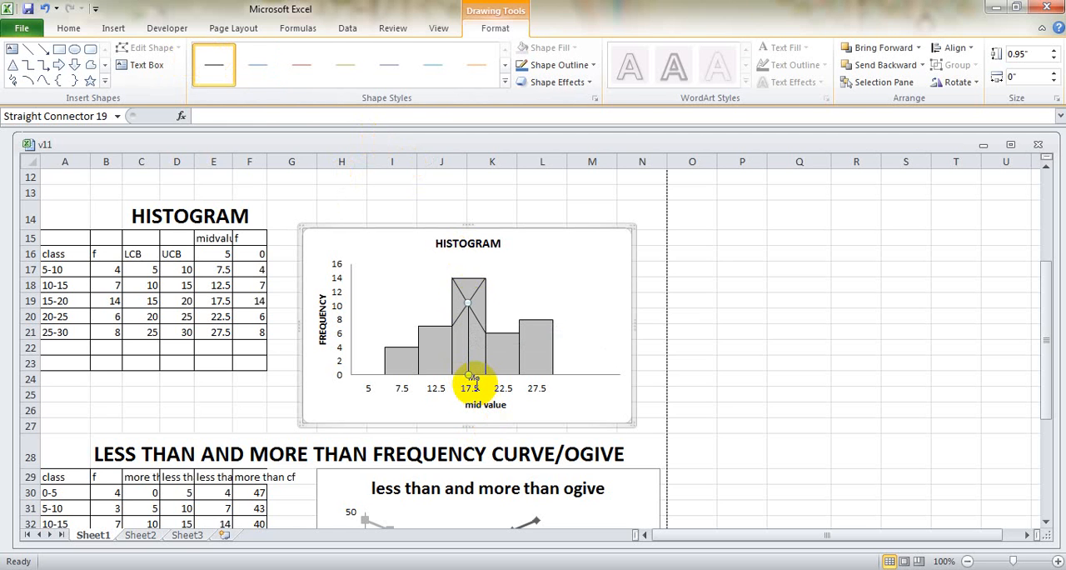
- Select the label beneath the X's crossing point on the histogram axis
{"action": "left_click", "coordinate": [475, 374]}
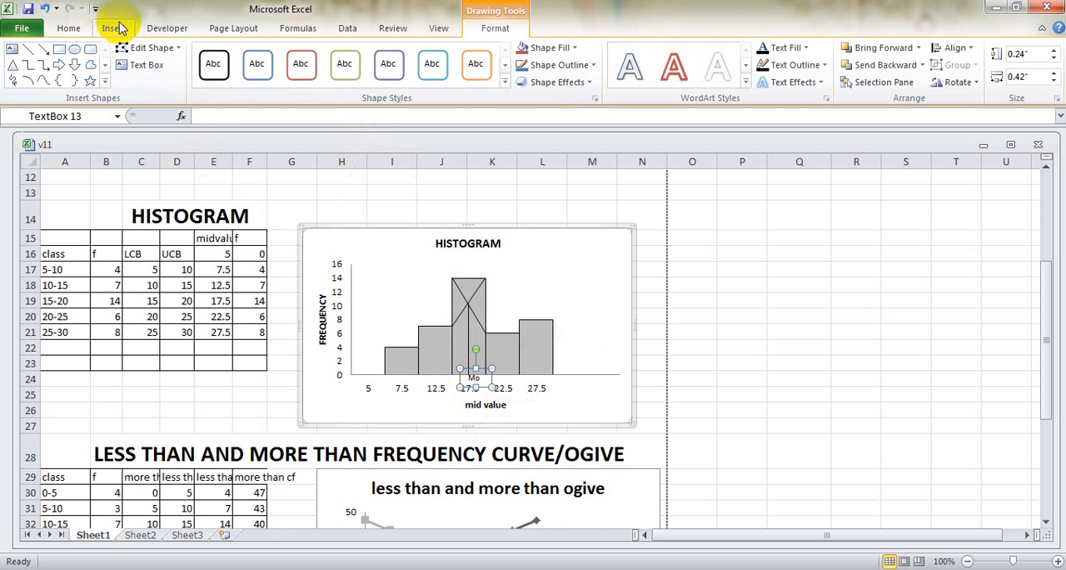
- Add an 8-point 'Mo' text box where the vertical line meets the horizontal axis
{"action": "left_click", "coordinate": [113, 26]}
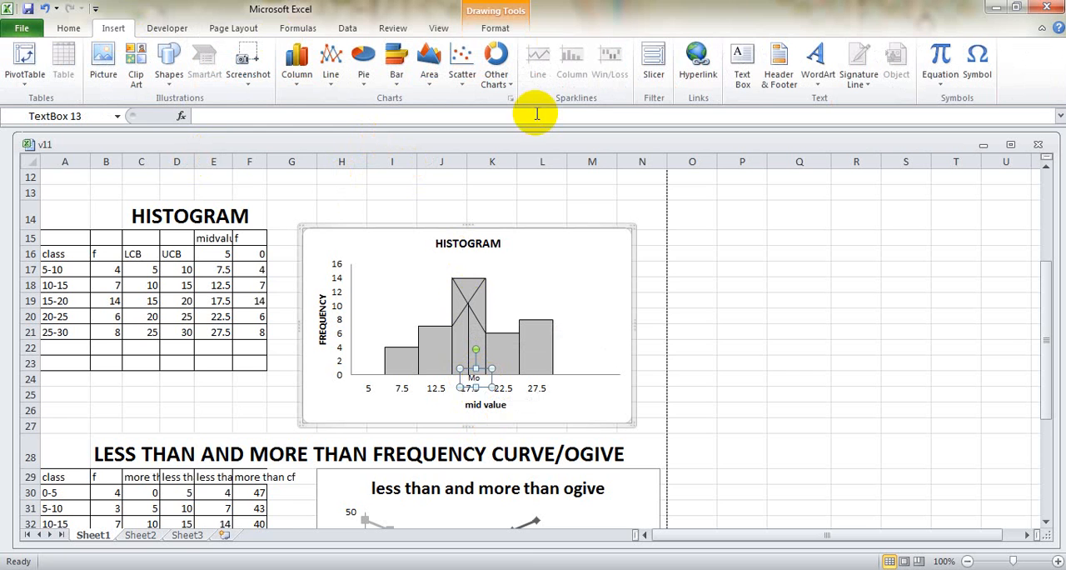
{"action": "left_click", "coordinate": [741, 63]}
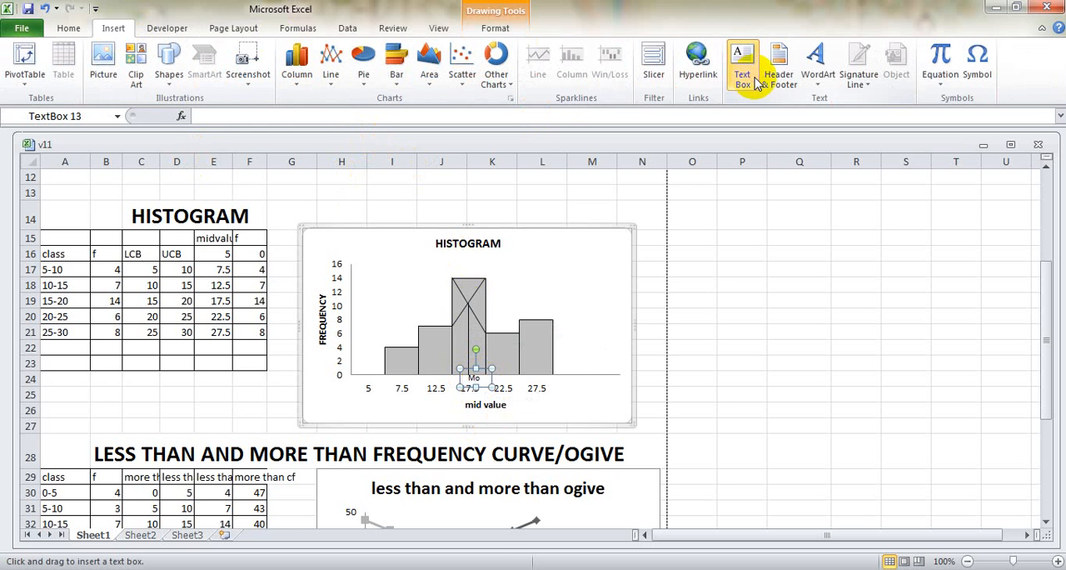
{"action": "mouse_move", "coordinate": [557, 336]}
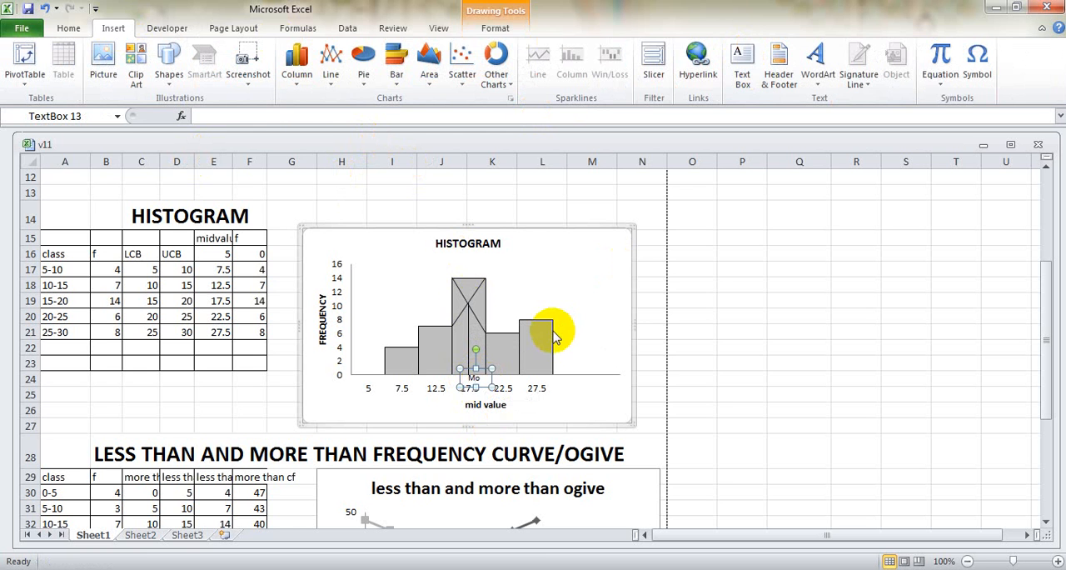
{"action": "mouse_move", "coordinate": [146, 153]}
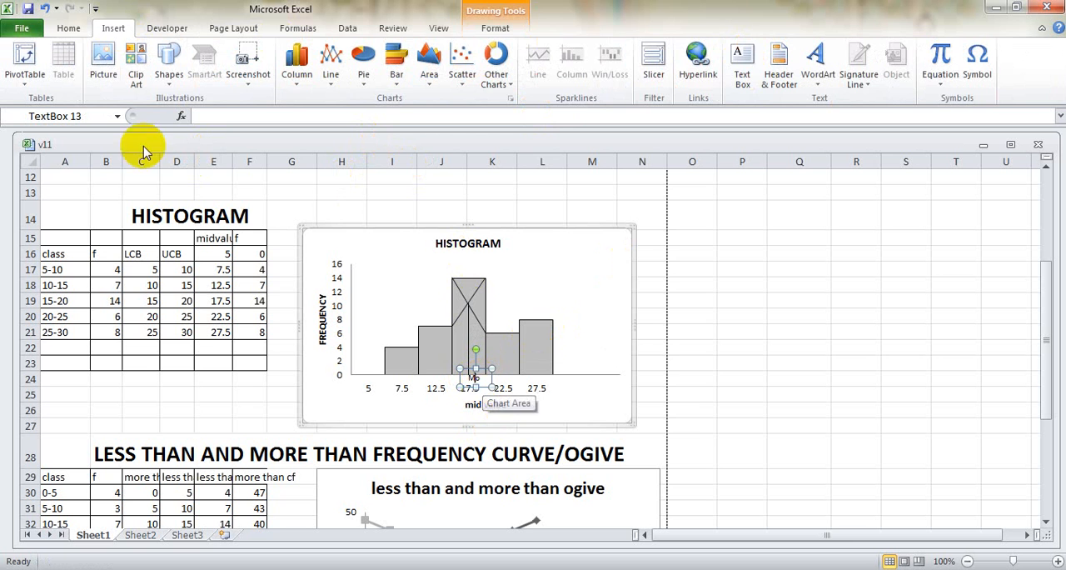
{"action": "left_click", "coordinate": [68, 27]}
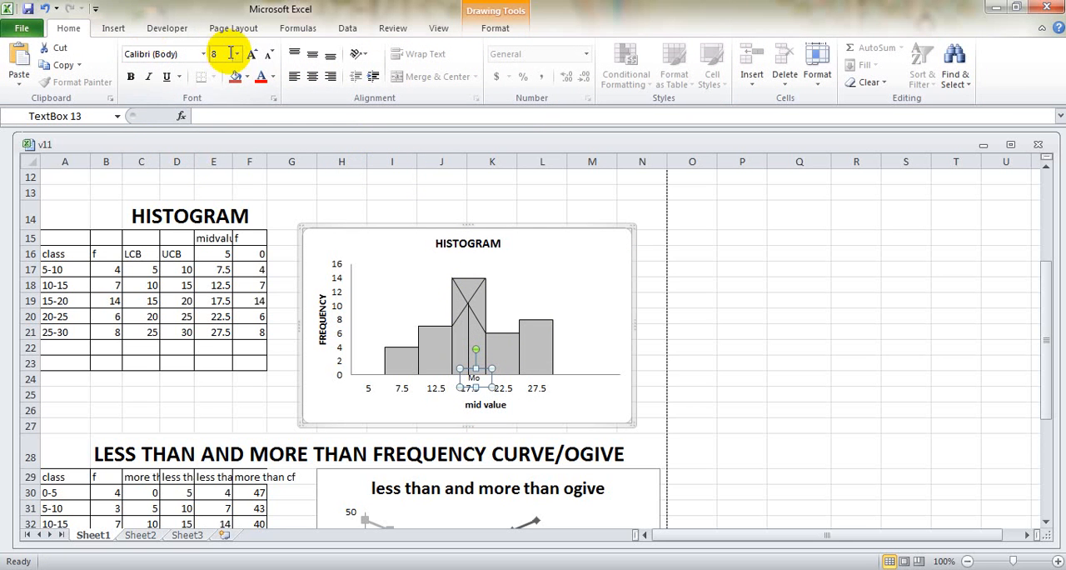
{"action": "mouse_move", "coordinate": [218, 53]}
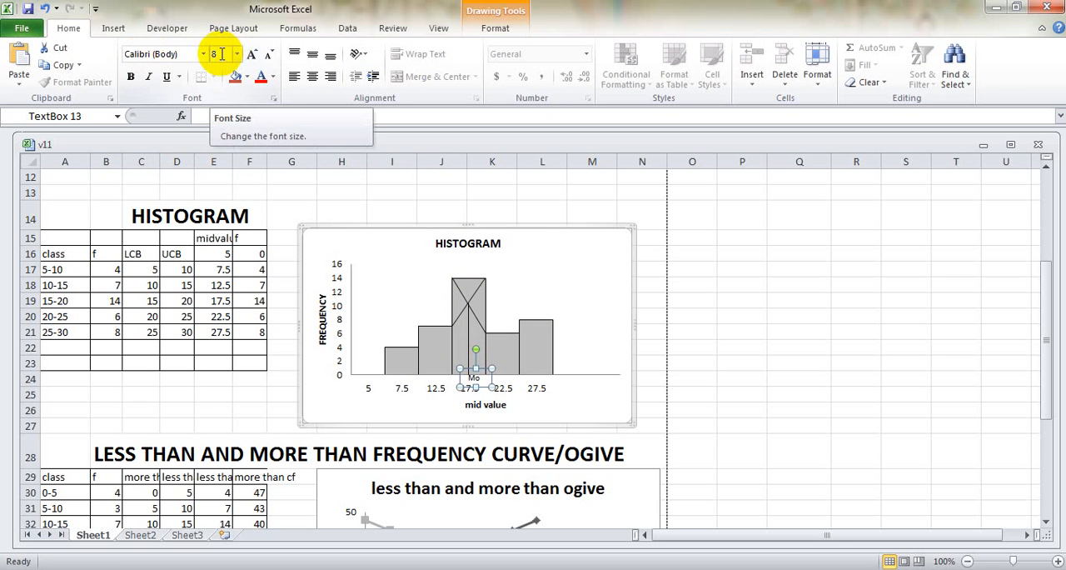
{"action": "mouse_move", "coordinate": [500, 383]}
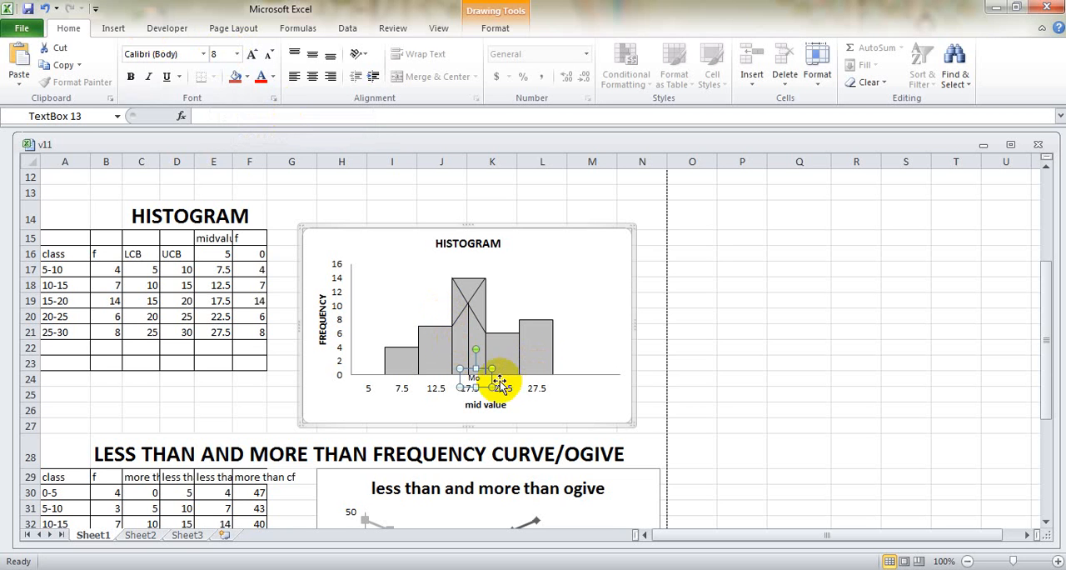
{"action": "mouse_move", "coordinate": [503, 383]}
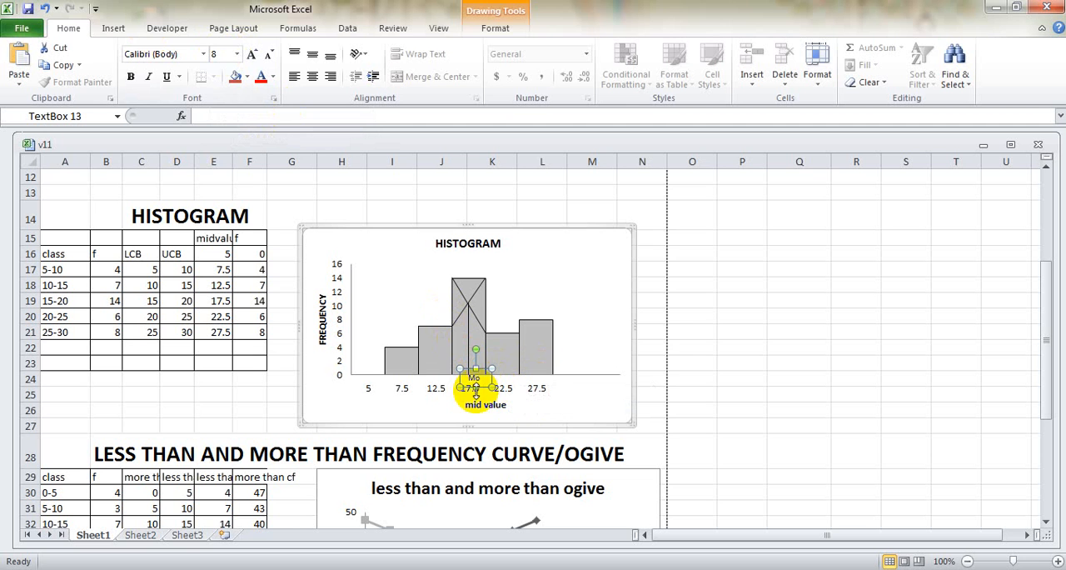
{"action": "mouse_move", "coordinate": [549, 390]}
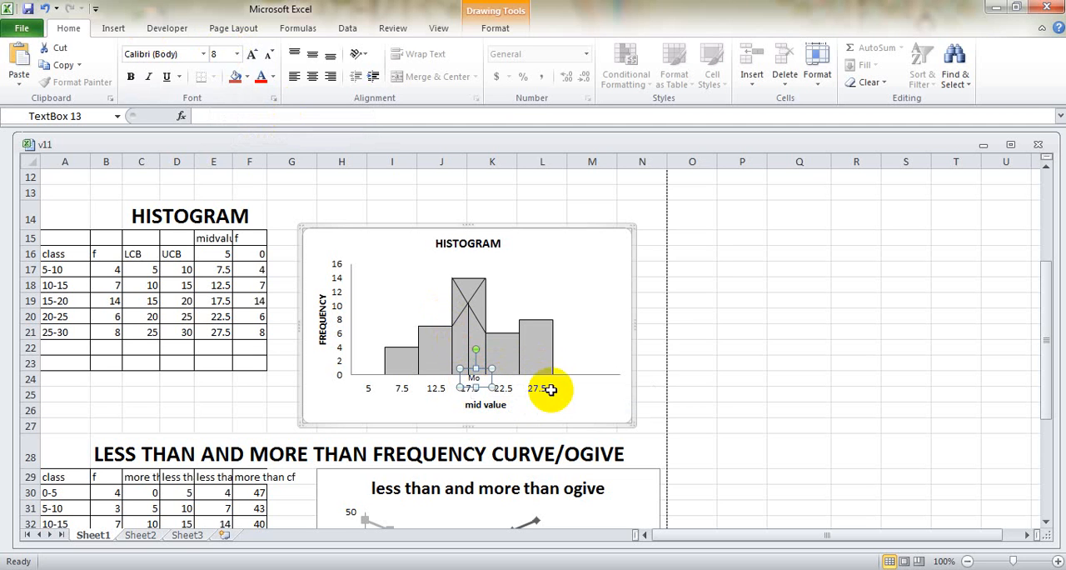
{"action": "left_click", "coordinate": [641, 346]}
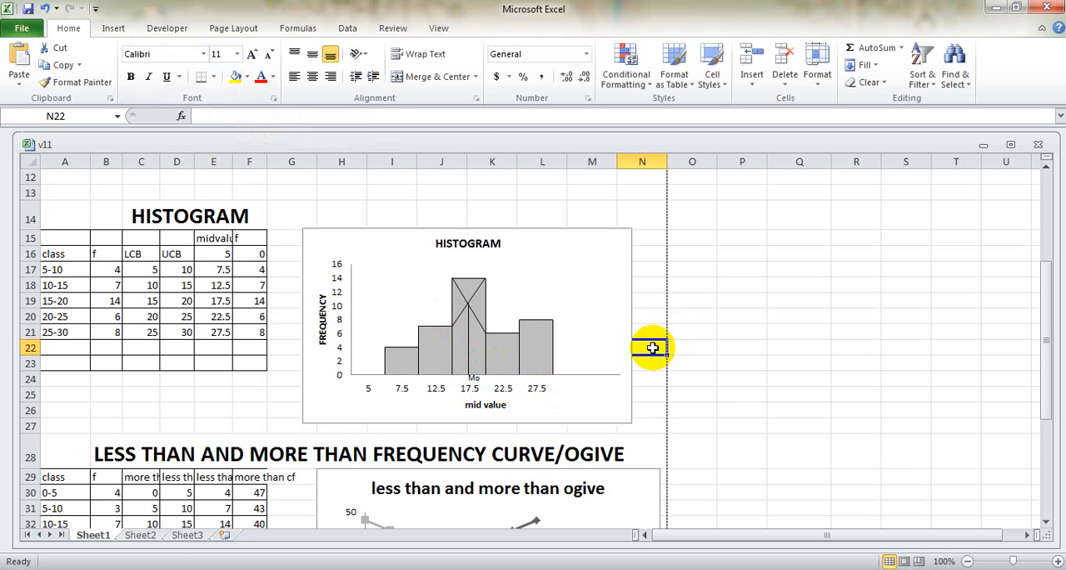
{"action": "mouse_move", "coordinate": [433, 304]}
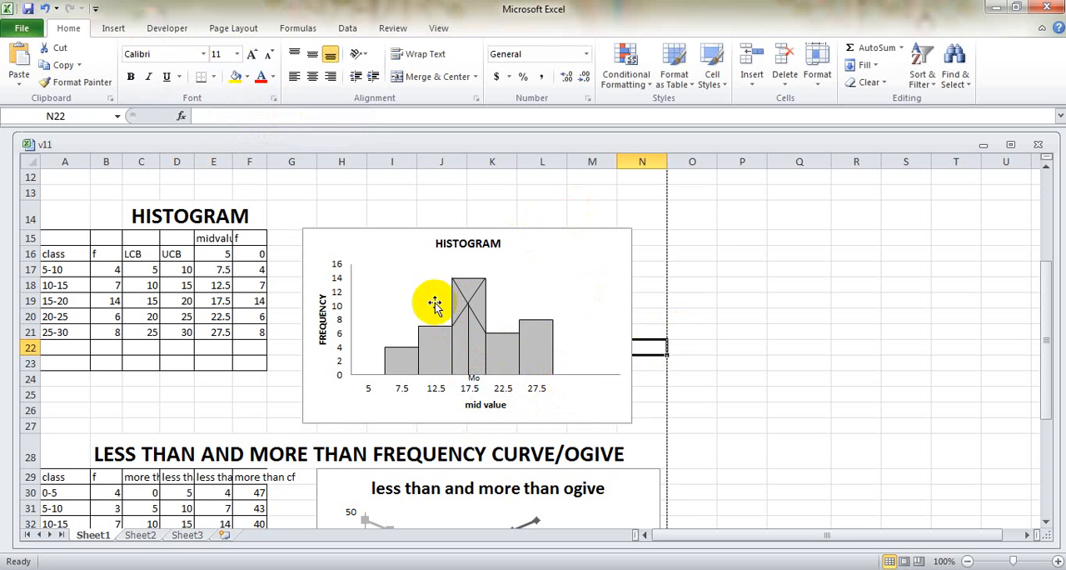
{"action": "mouse_move", "coordinate": [653, 415]}
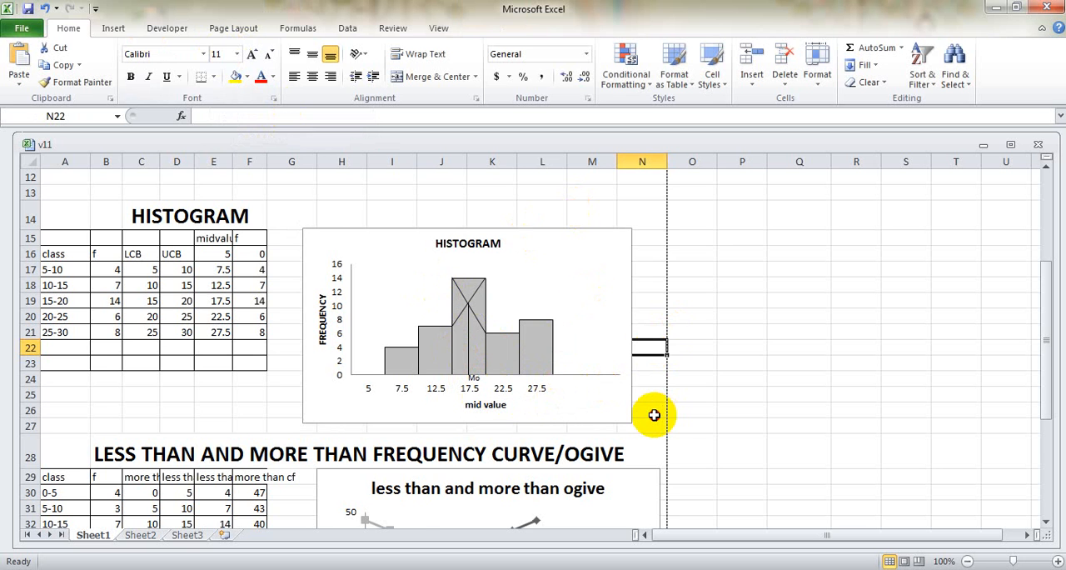
{"action": "scroll", "scroll_direction": "down", "scroll_amount": 3}
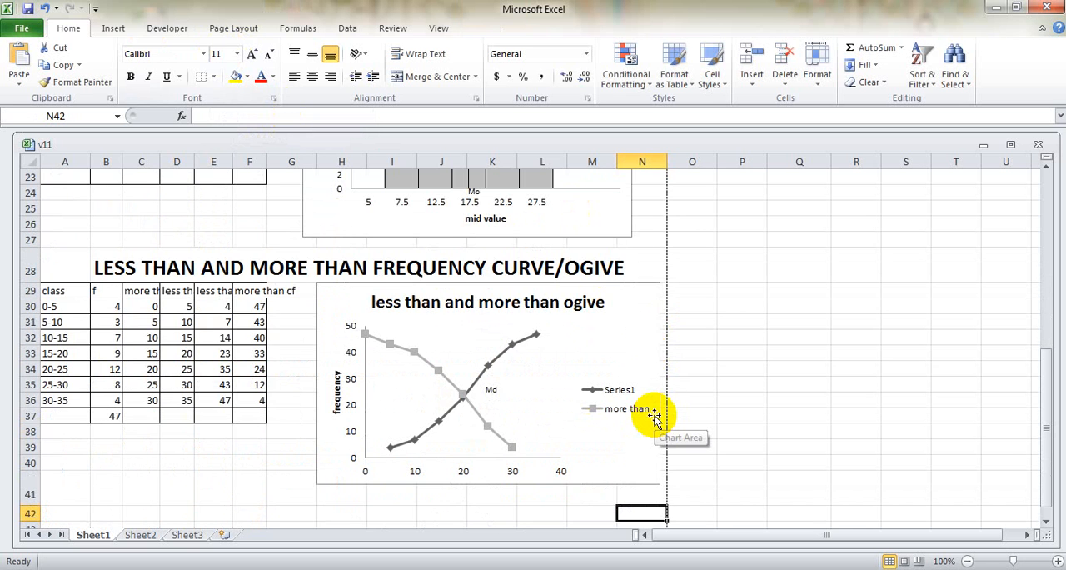
{"action": "mouse_move", "coordinate": [487, 396]}
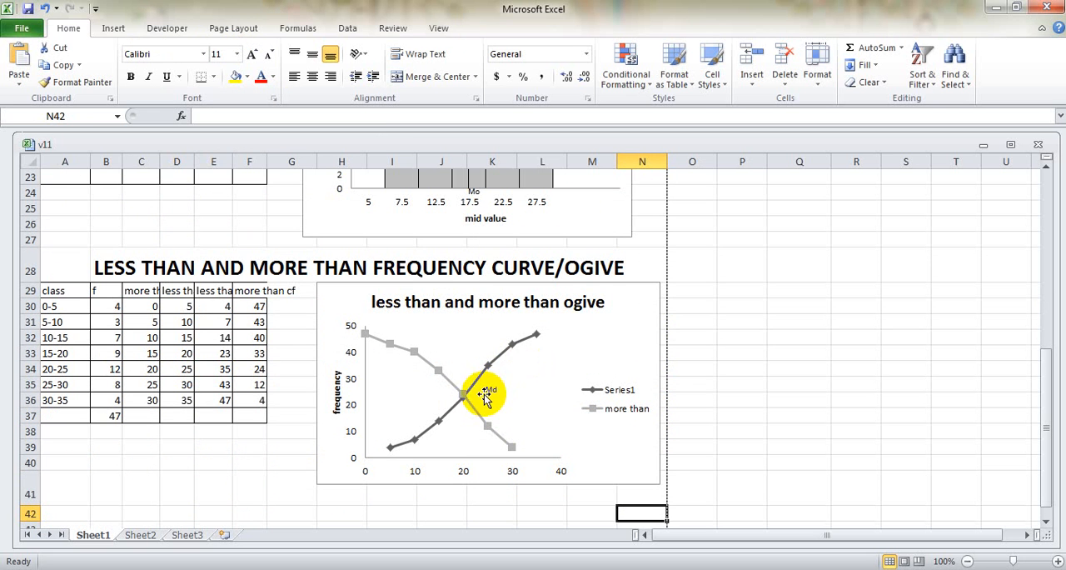
{"action": "left_click", "coordinate": [486, 390]}
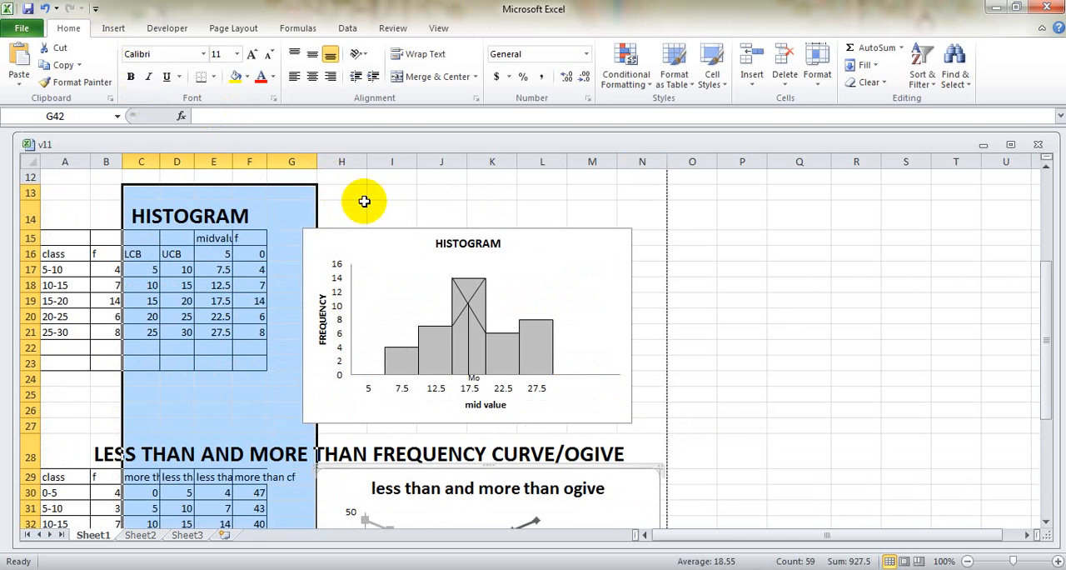
{"action": "left_click", "coordinate": [113, 26]}
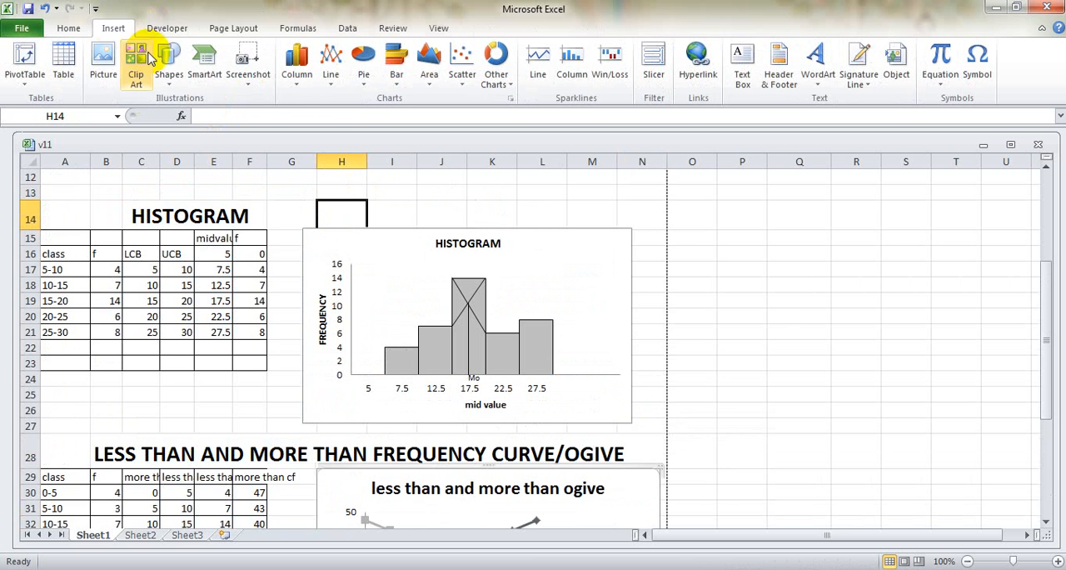
{"action": "left_click", "coordinate": [168, 64]}
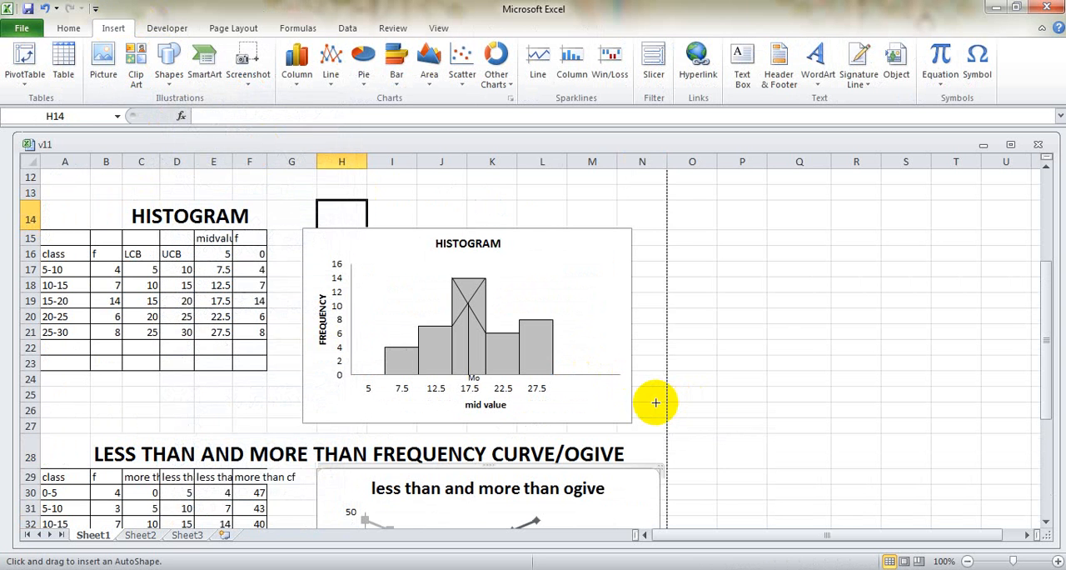
{"action": "left_click_drag", "start_coordinate": [656, 403], "coordinate": [730, 478]}
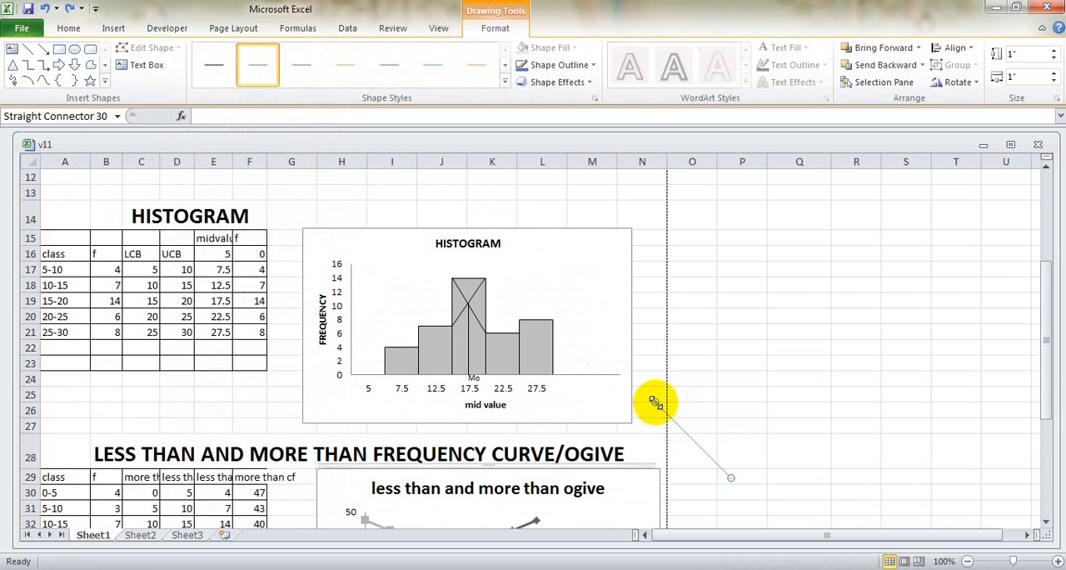
{"action": "left_click", "coordinate": [340, 214]}
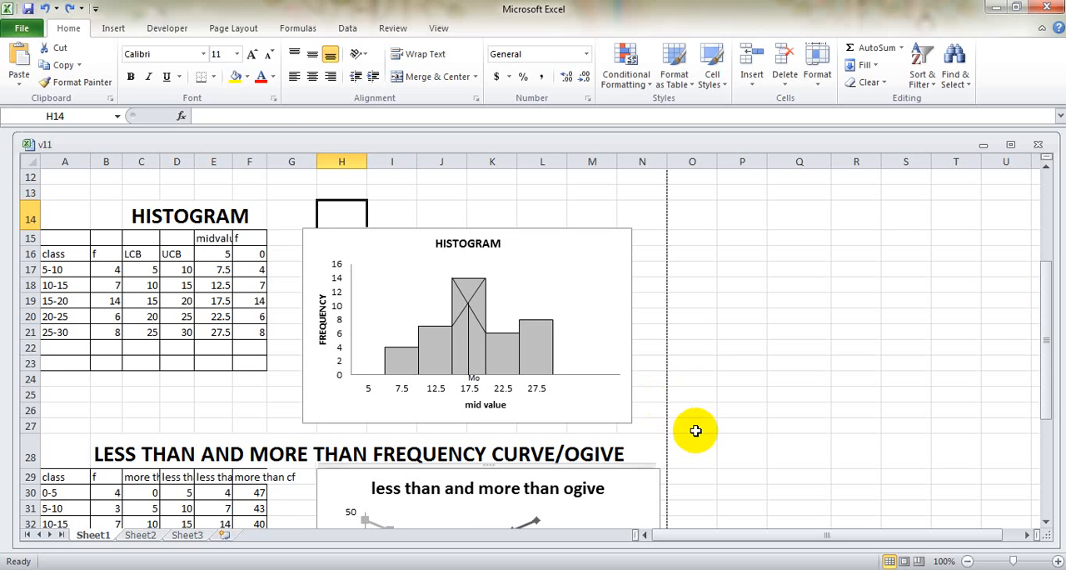
{"action": "left_click", "coordinate": [641, 409]}
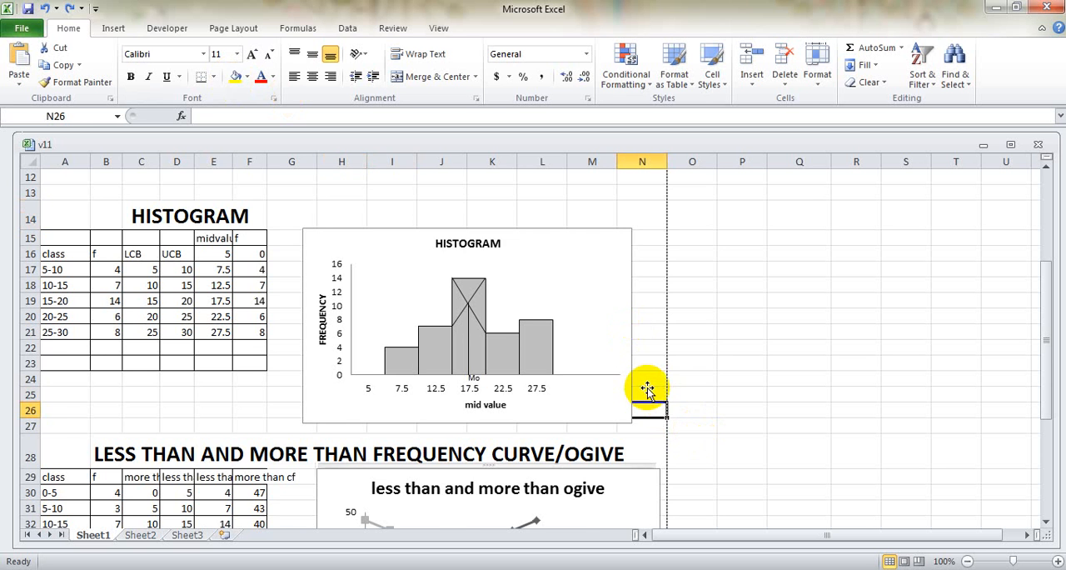
{"action": "scroll", "scroll_direction": "down", "scroll_amount": 3}
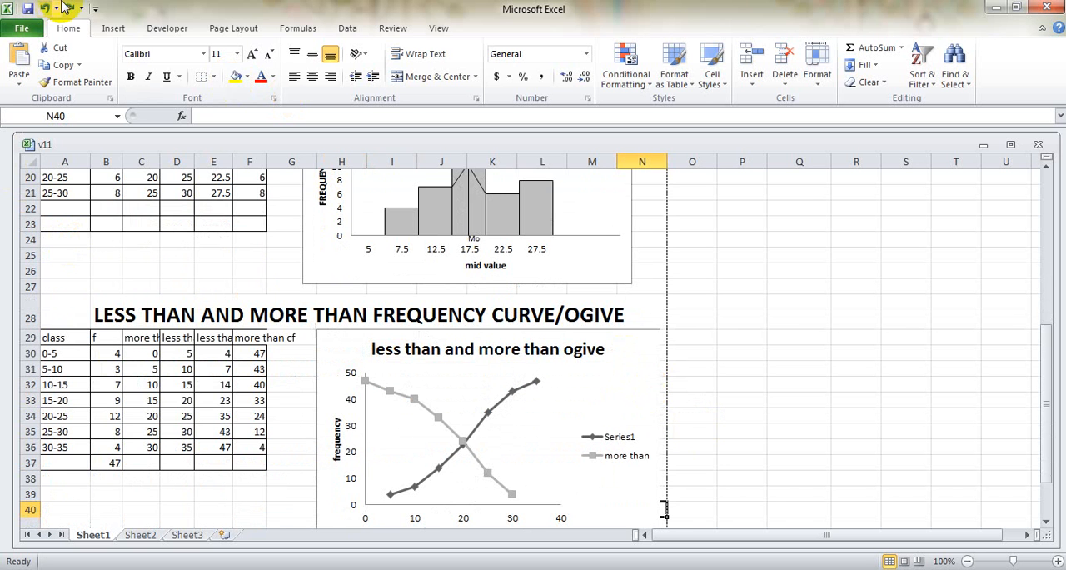
{"action": "left_click", "coordinate": [113, 27]}
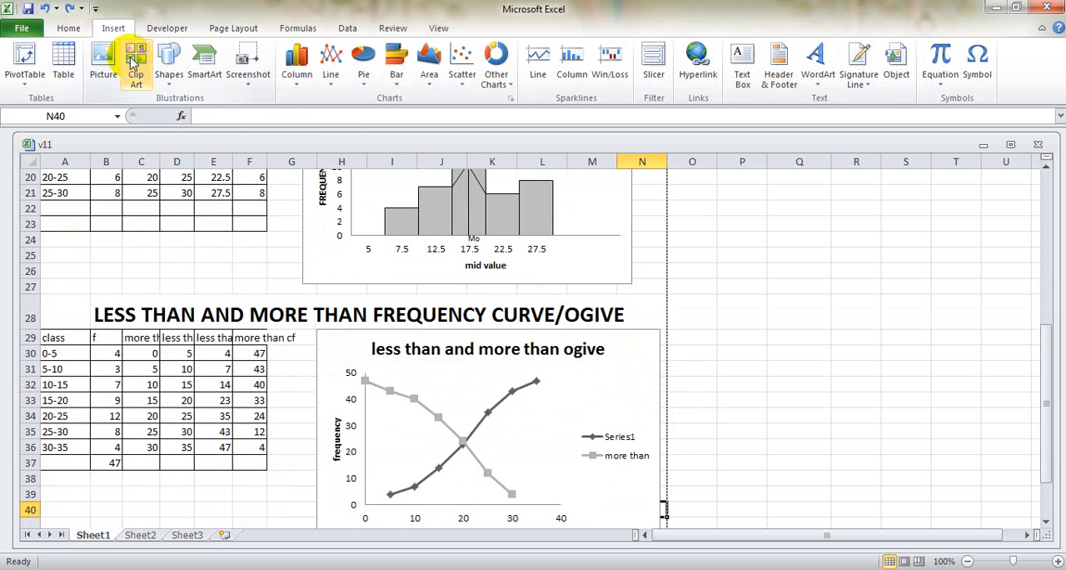
- Draw lines from the ogive crossing point down to 20 on the x-axis and across to the frequency axis
{"action": "left_click", "coordinate": [168, 63]}
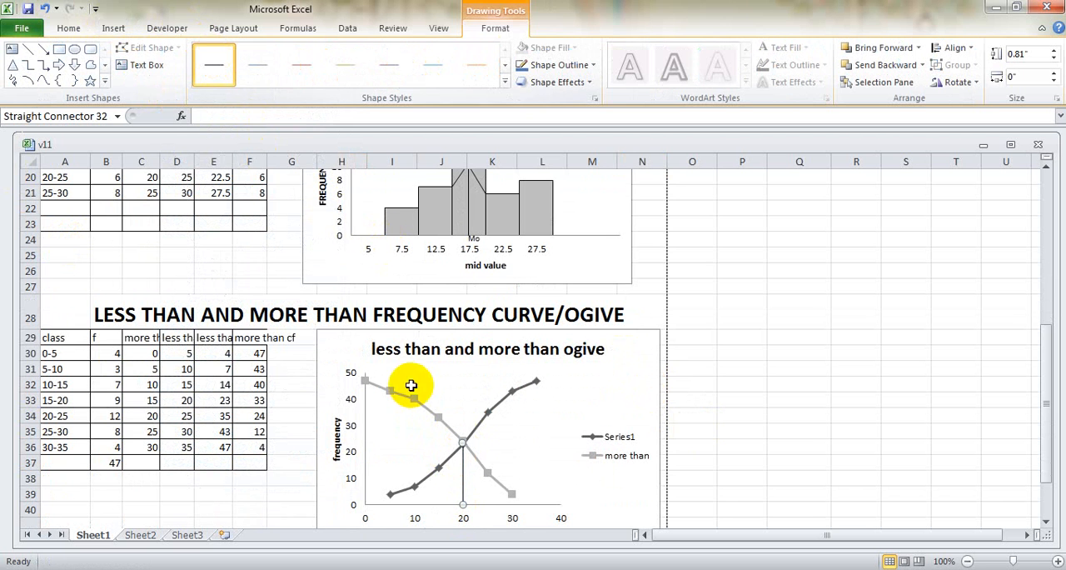
{"action": "left_click", "coordinate": [33, 50]}
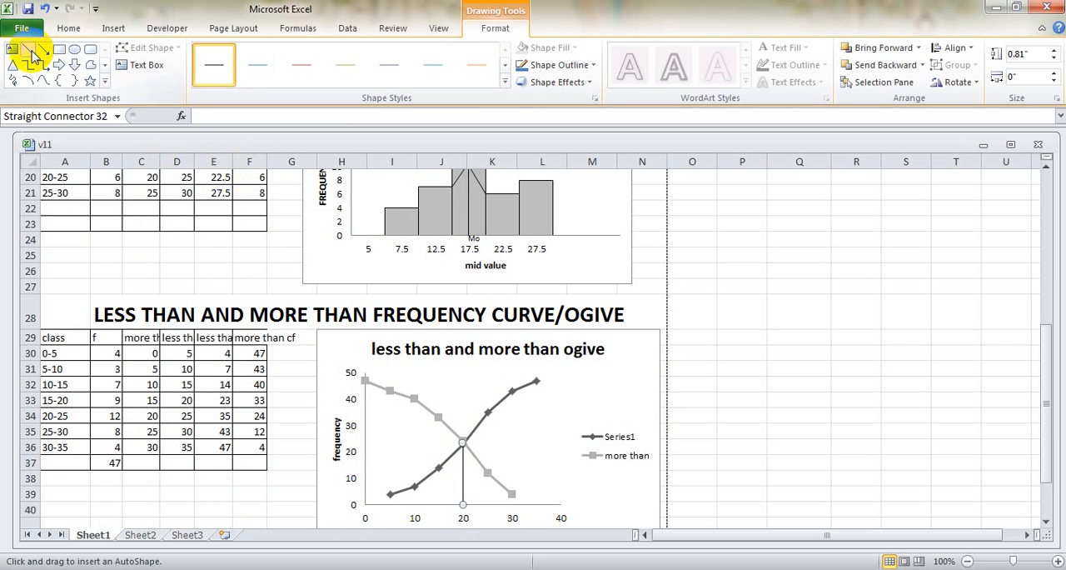
{"action": "left_click", "coordinate": [463, 441]}
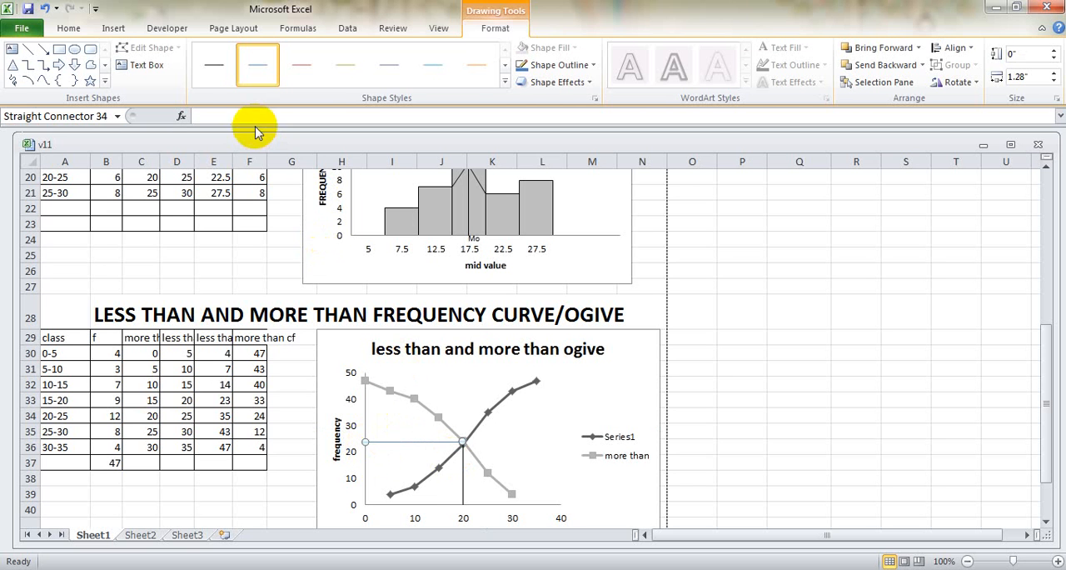
{"action": "left_click", "coordinate": [213, 65]}
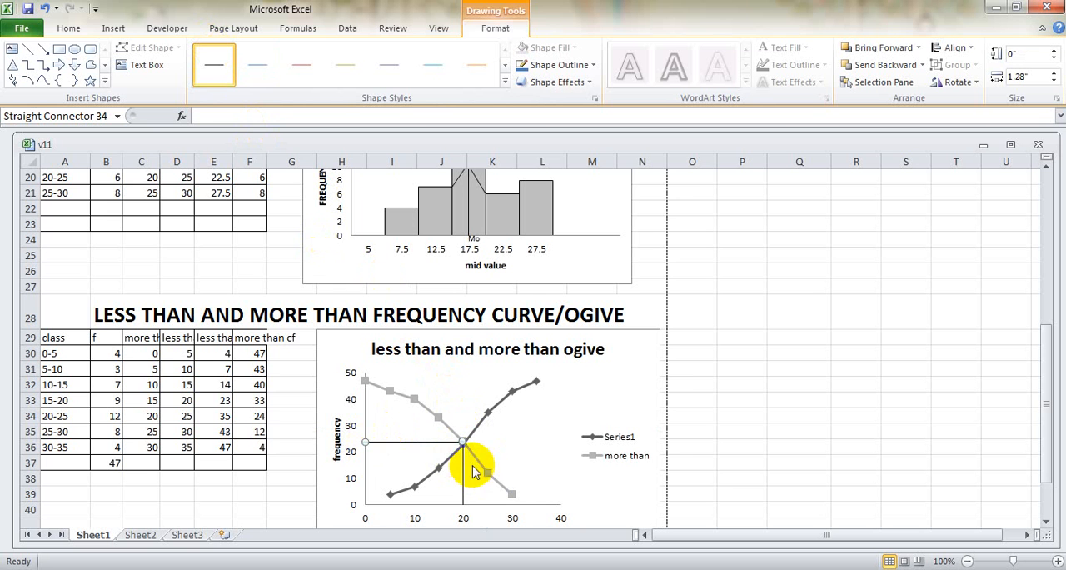
{"action": "mouse_move", "coordinate": [500, 453]}
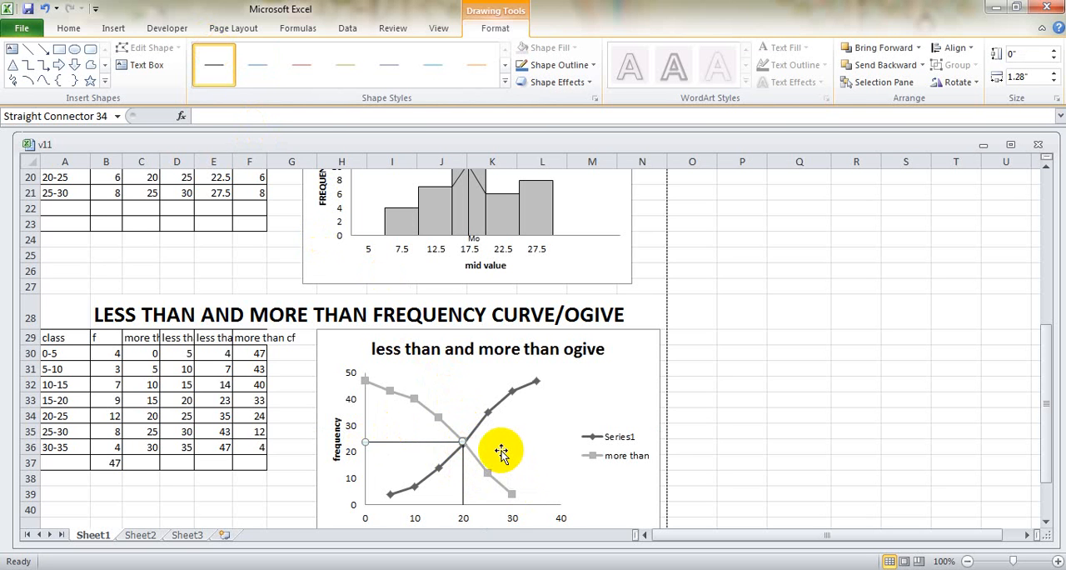
{"action": "mouse_move", "coordinate": [466, 172]}
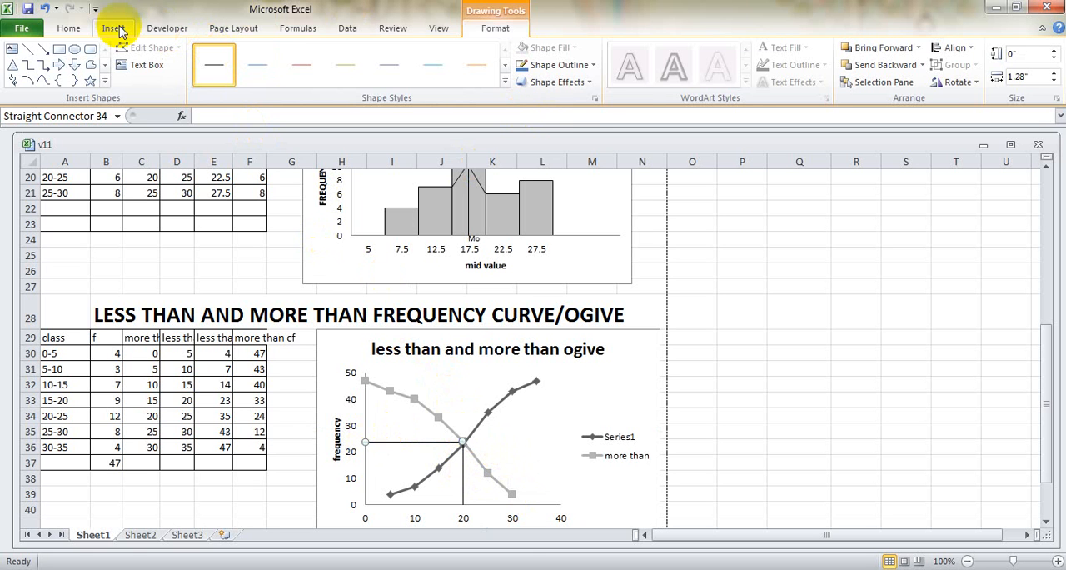
- Add an 'Md' text box and position it just below and right of the ogive crossing point
{"action": "left_click", "coordinate": [113, 26]}
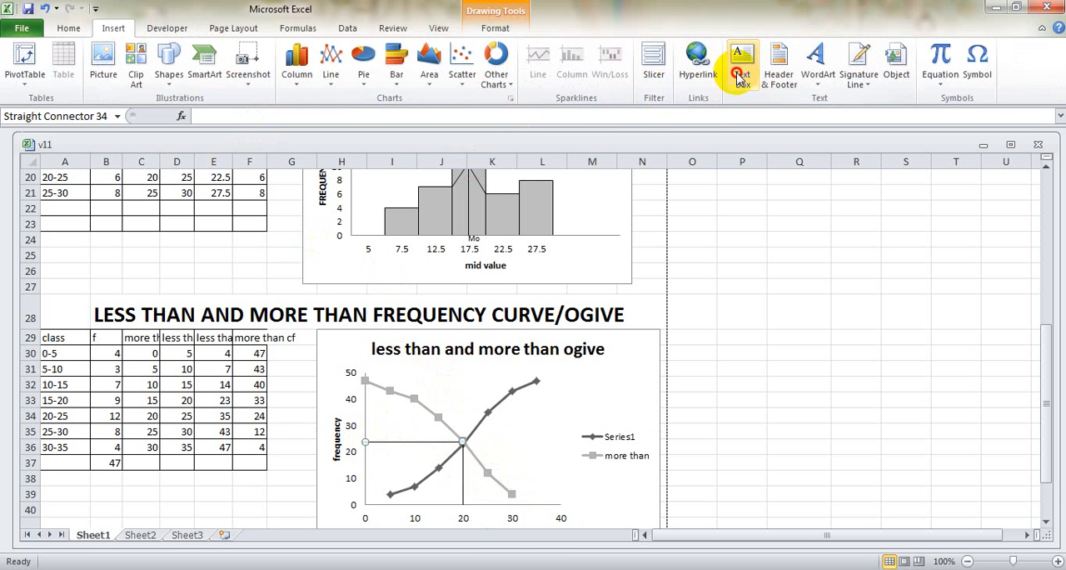
{"action": "left_click", "coordinate": [741, 62]}
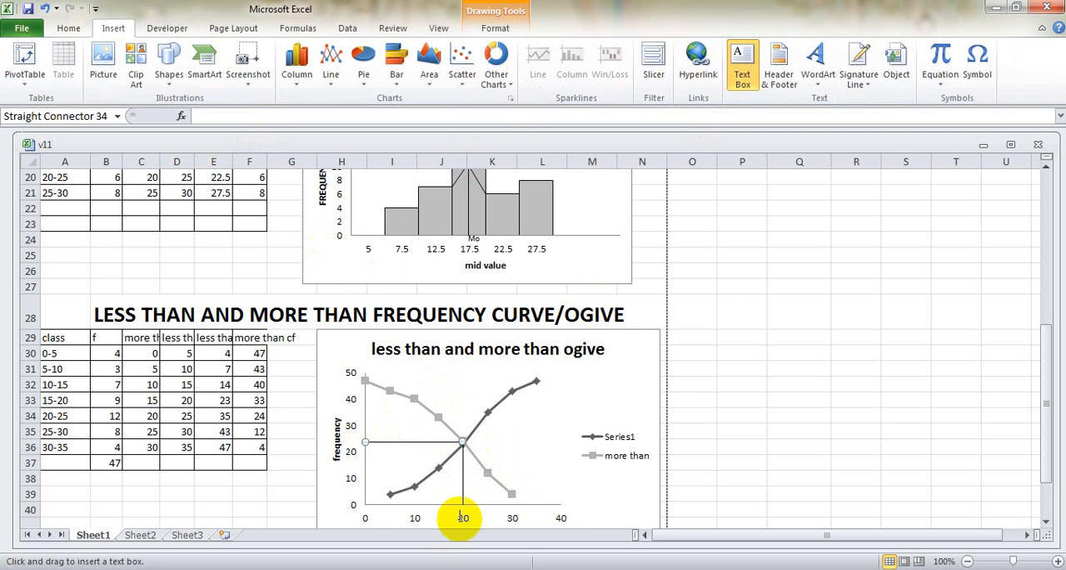
{"action": "mouse_move", "coordinate": [477, 436]}
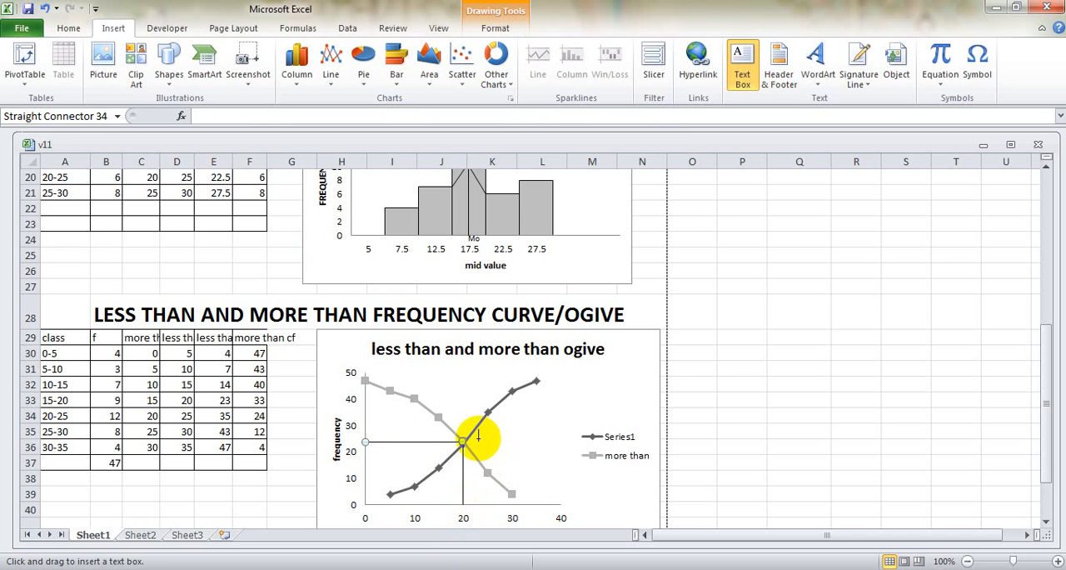
{"action": "mouse_move", "coordinate": [479, 436]}
{"action": "type", "text": "Md"}
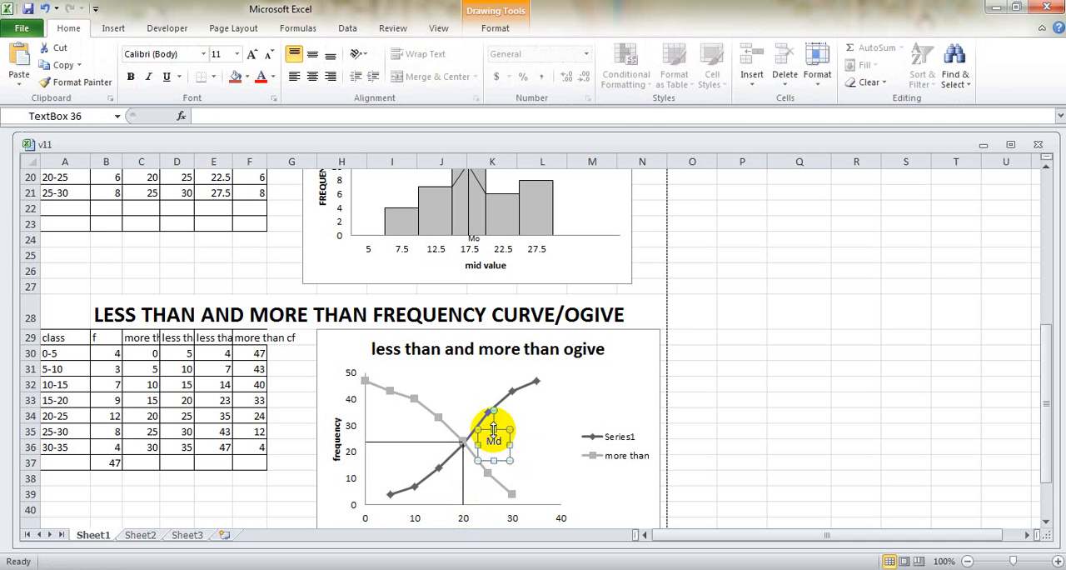
{"action": "left_click_drag", "start_coordinate": [493, 429], "coordinate": [493, 463]}
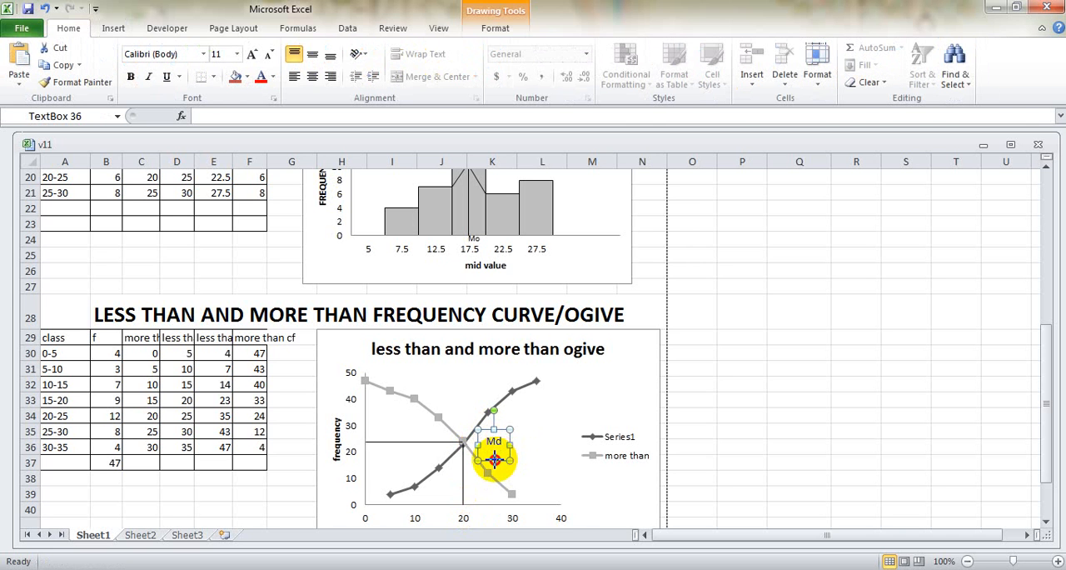
{"action": "left_click_drag", "start_coordinate": [493, 459], "coordinate": [496, 448]}
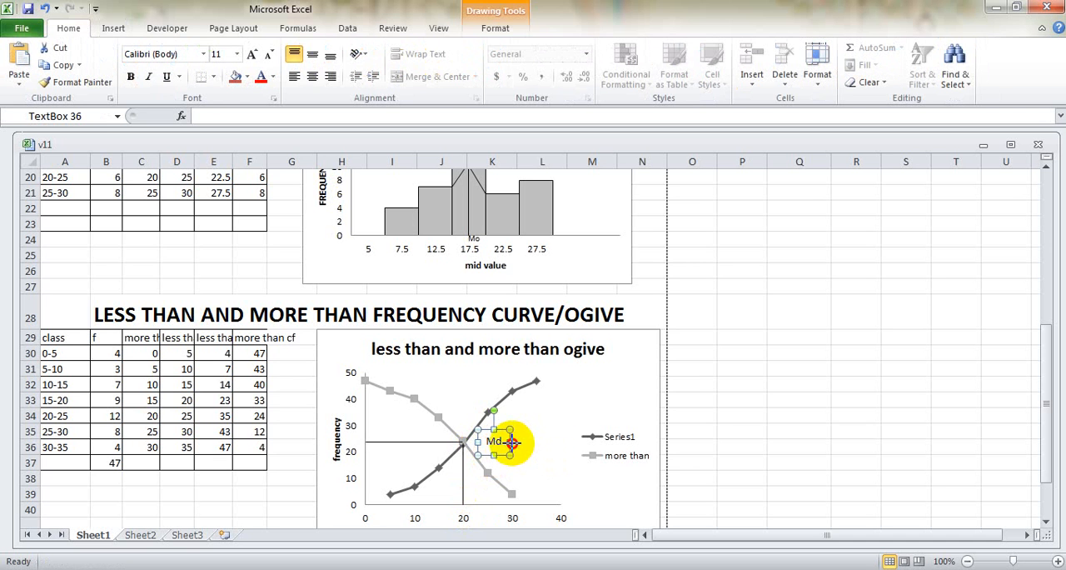
{"action": "left_click_drag", "start_coordinate": [499, 441], "coordinate": [500, 430]}
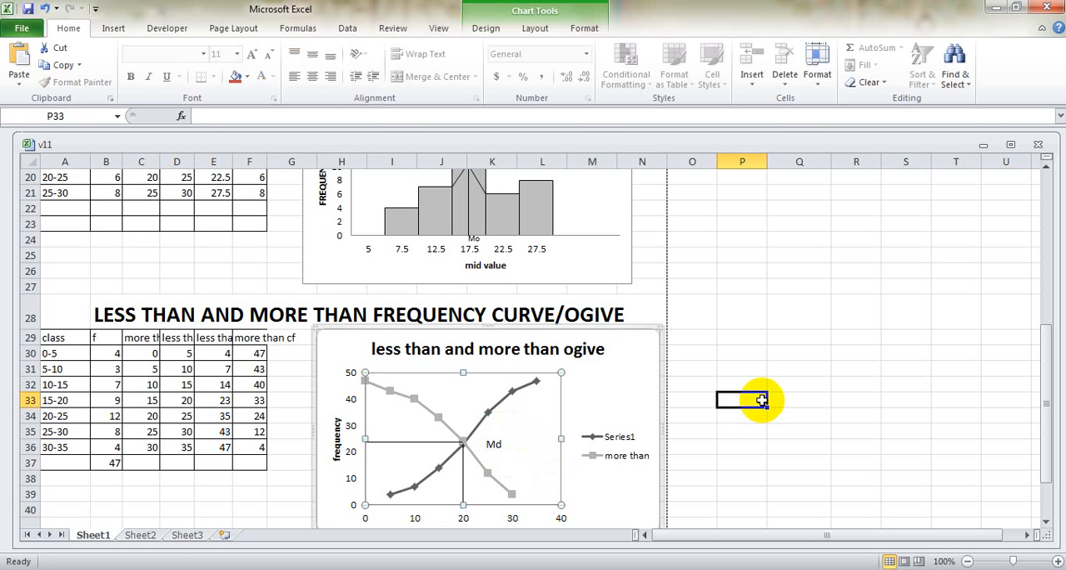
{"action": "left_click", "coordinate": [711, 307]}
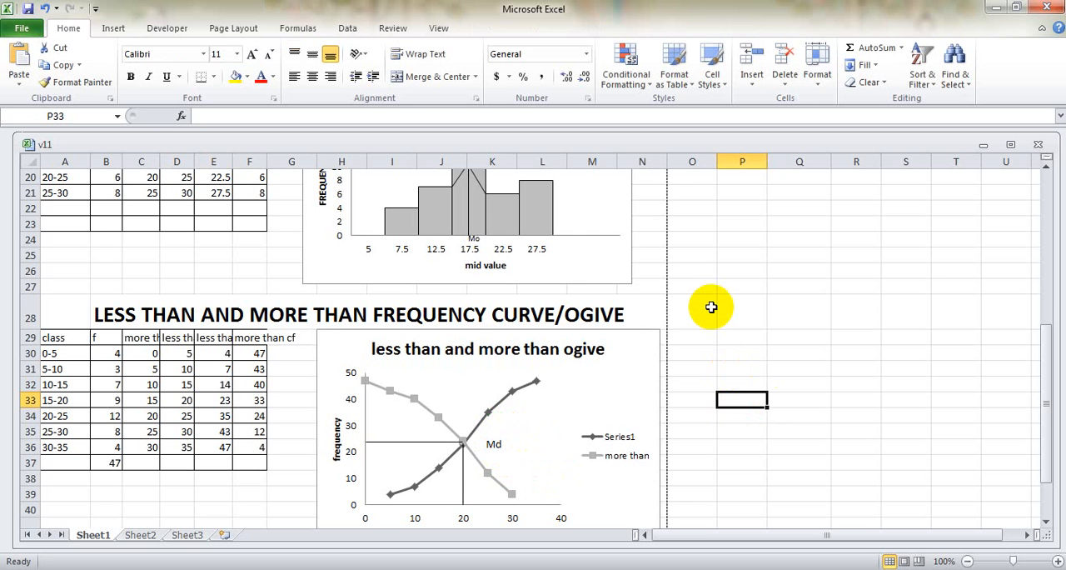